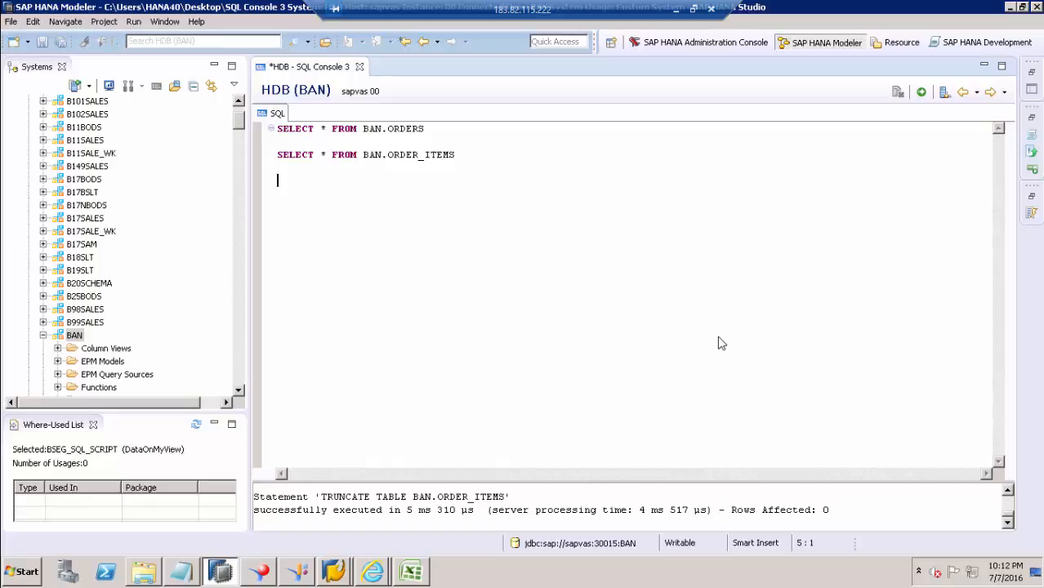
{"action": "mouse_move", "coordinate": [196, 346]}
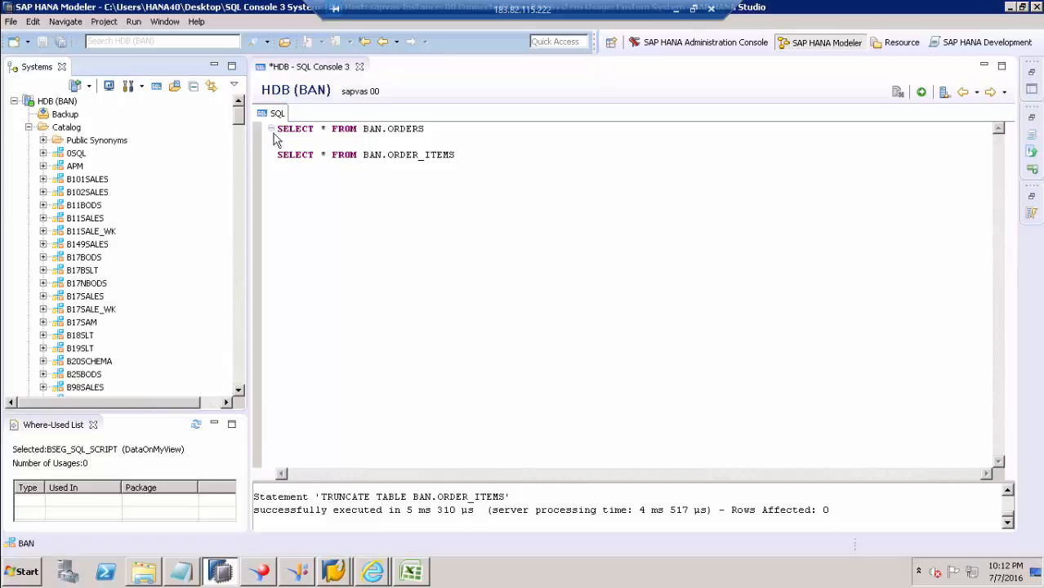
Step: Run the SELECT queries, confirm BAN.ORDER_ITEMS returns no rows, then view the order data spreadsheet
{"action": "scroll", "scroll_direction": "down", "scroll_amount": 3}
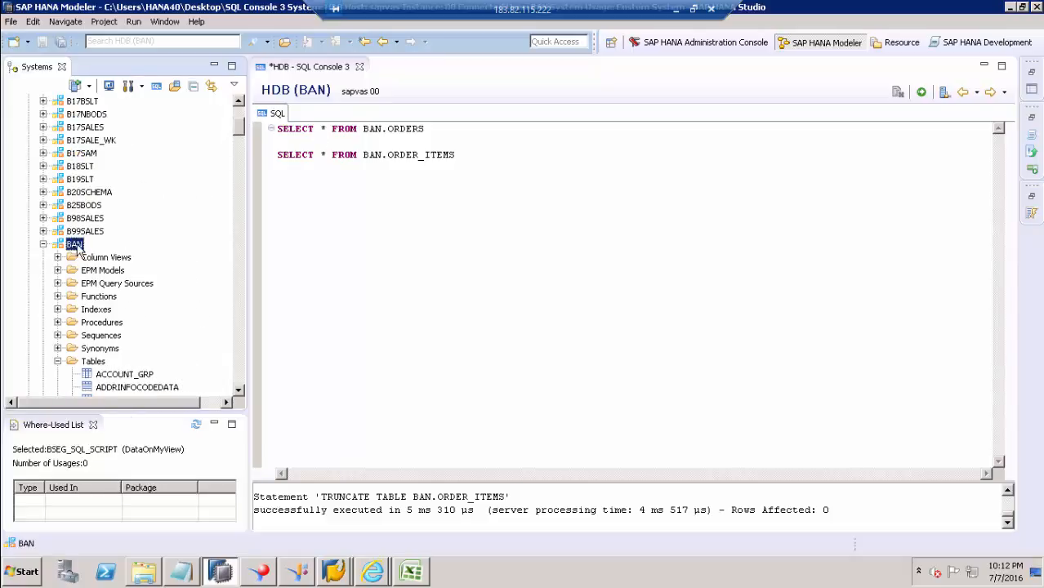
{"action": "right_click", "coordinate": [75, 243]}
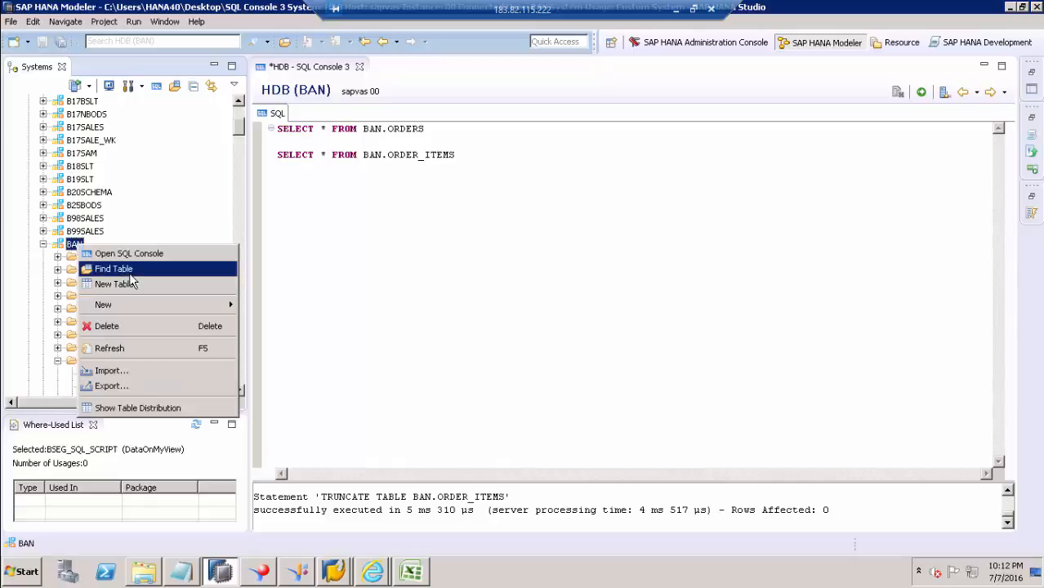
{"action": "mouse_move", "coordinate": [115, 284]}
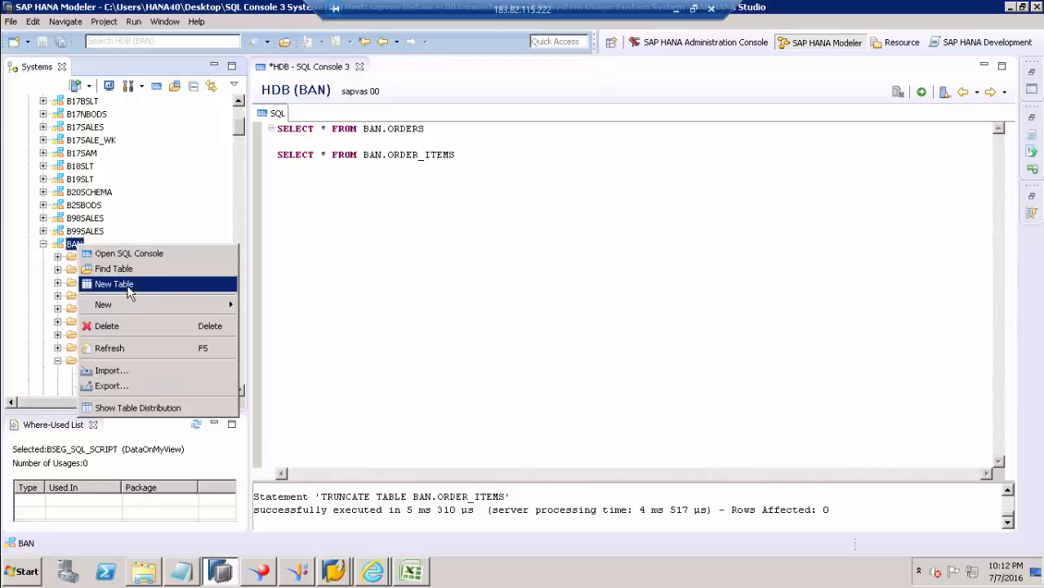
{"action": "mouse_move", "coordinate": [121, 291]}
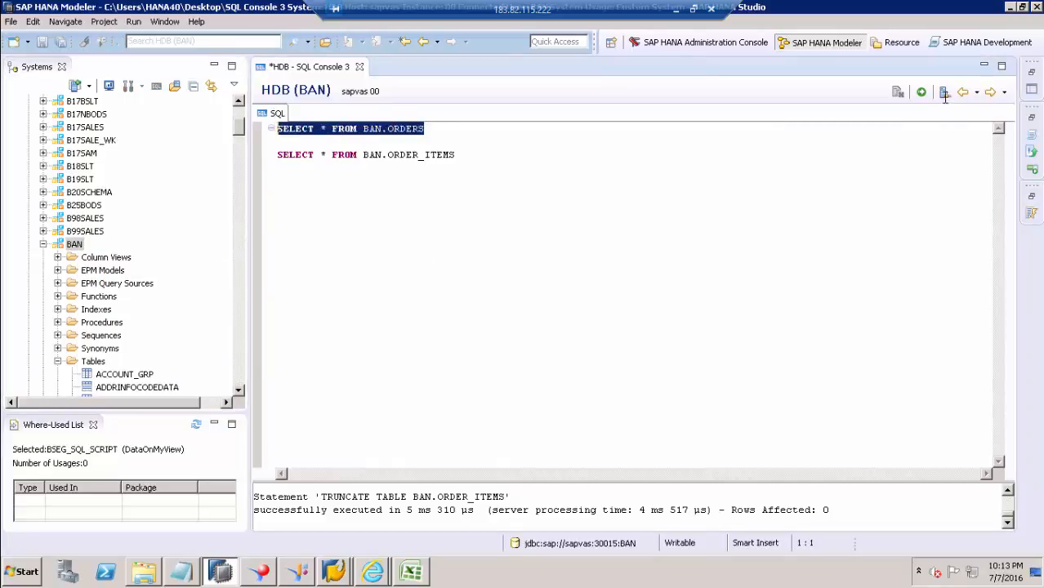
{"action": "left_click", "coordinate": [922, 91]}
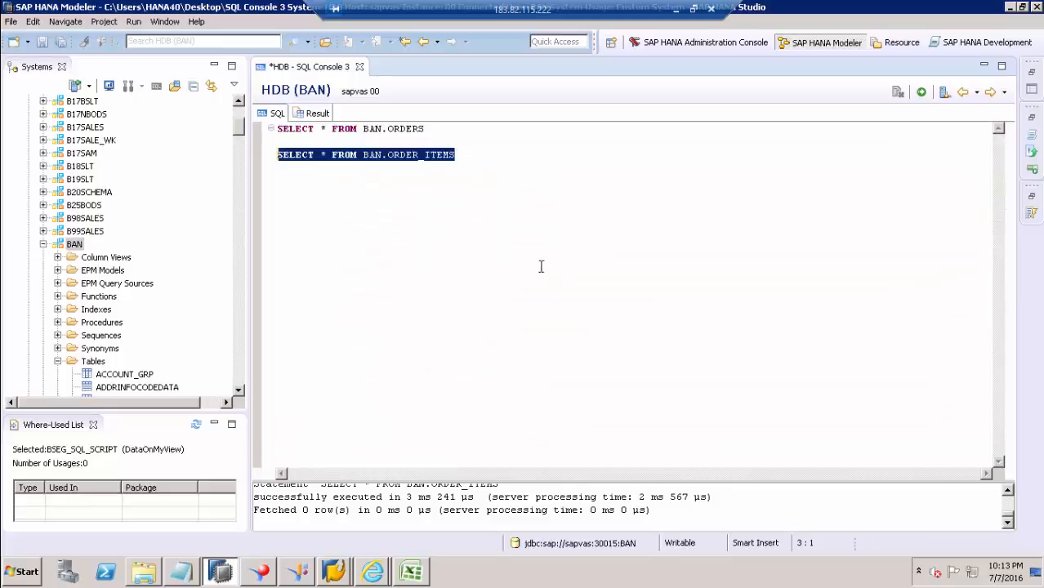
{"action": "left_click", "coordinate": [412, 572]}
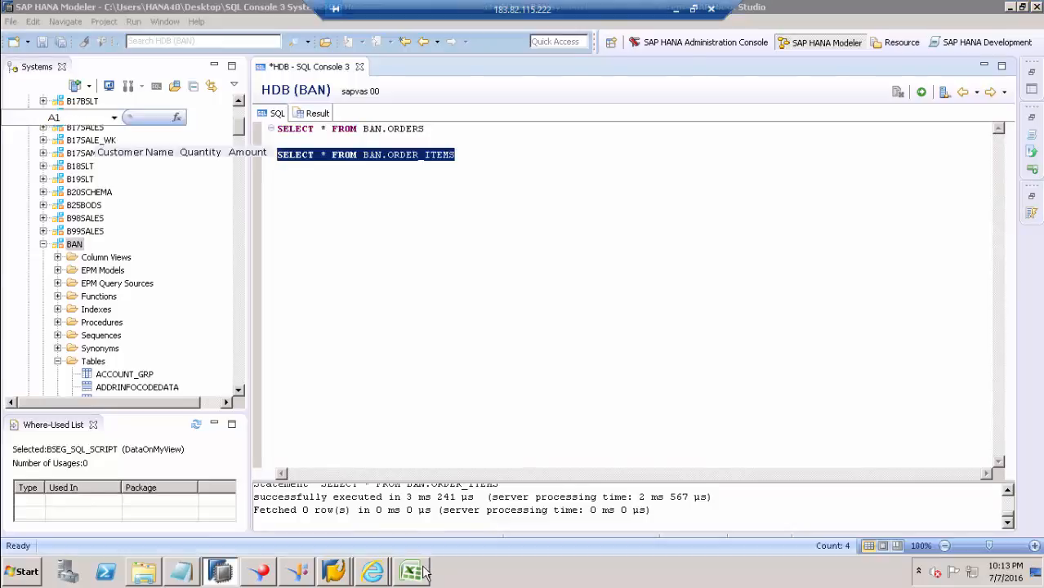
{"action": "left_click", "coordinate": [412, 572]}
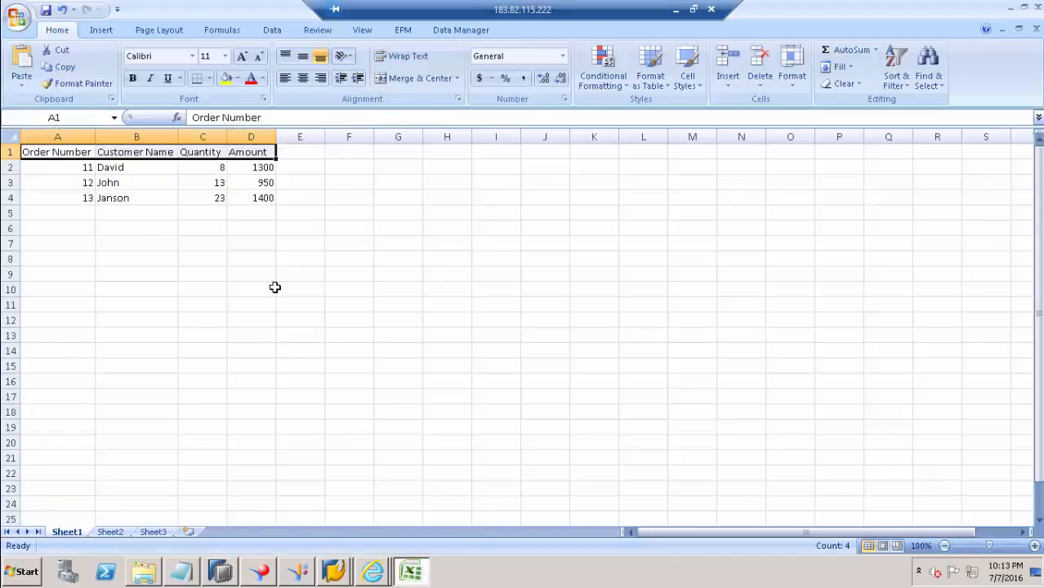
{"action": "left_click_drag", "start_coordinate": [56, 150], "coordinate": [251, 198]}
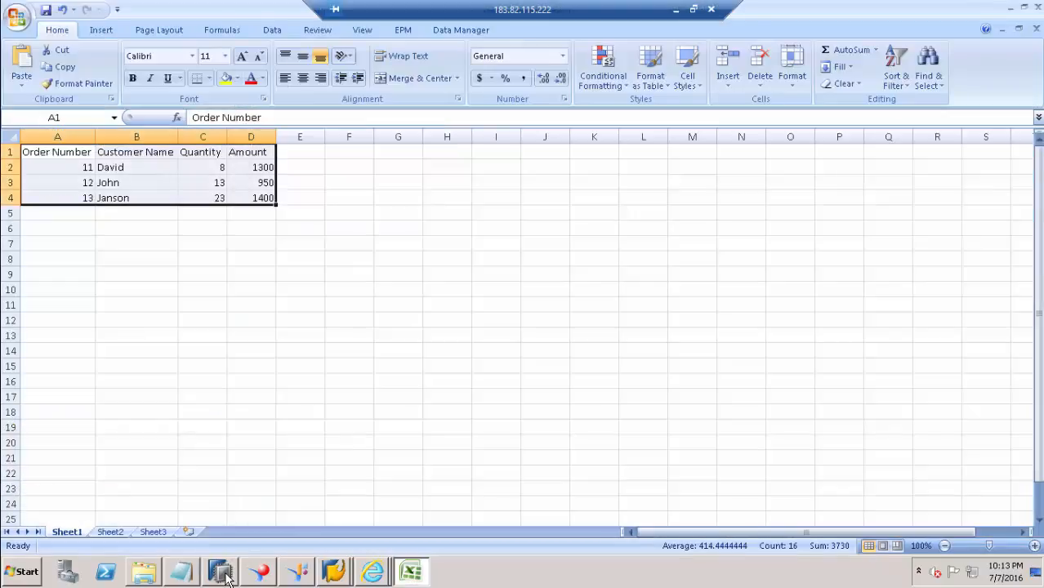
Step: From Quick View, start an import of SAP HANA Content > Data from Local File
{"action": "left_click", "coordinate": [219, 572]}
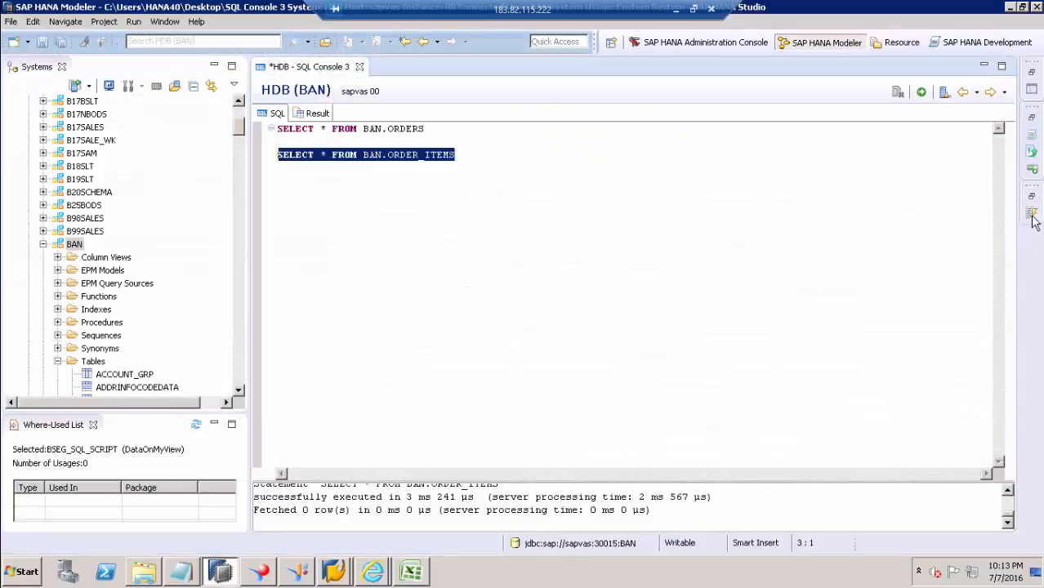
{"action": "left_click", "coordinate": [1033, 214]}
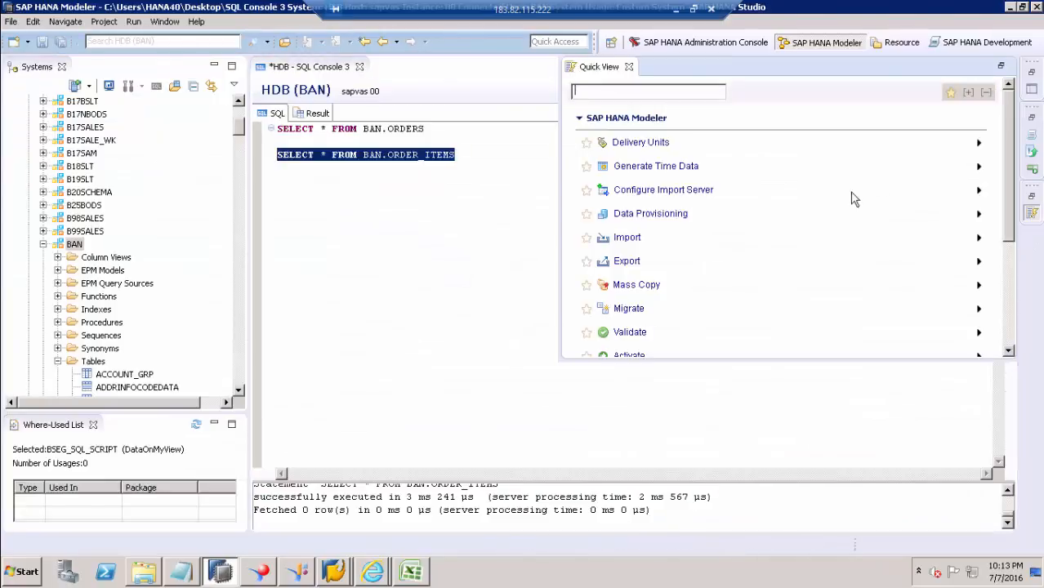
{"action": "mouse_move", "coordinate": [628, 242]}
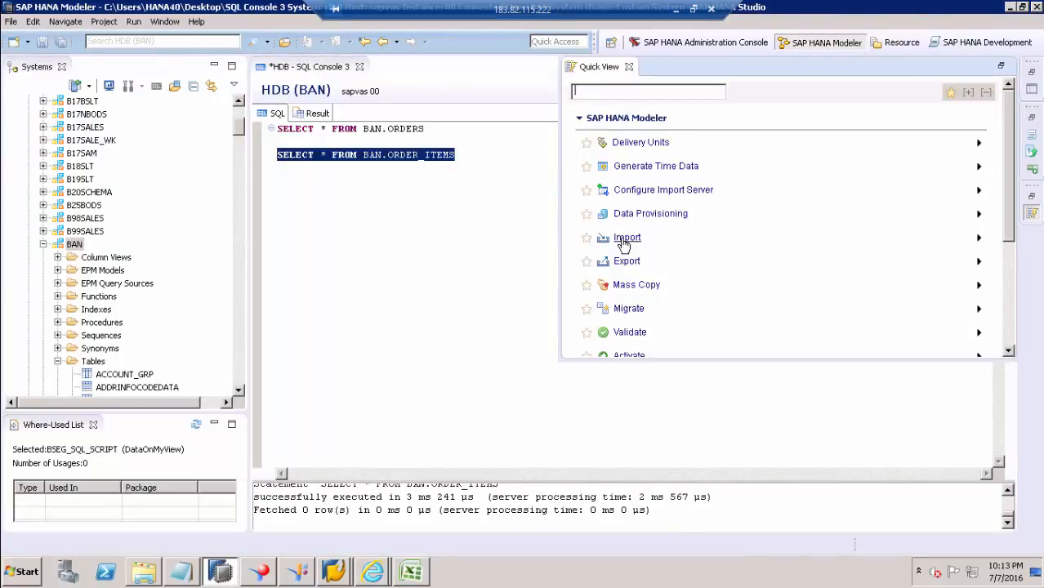
{"action": "left_click", "coordinate": [628, 237]}
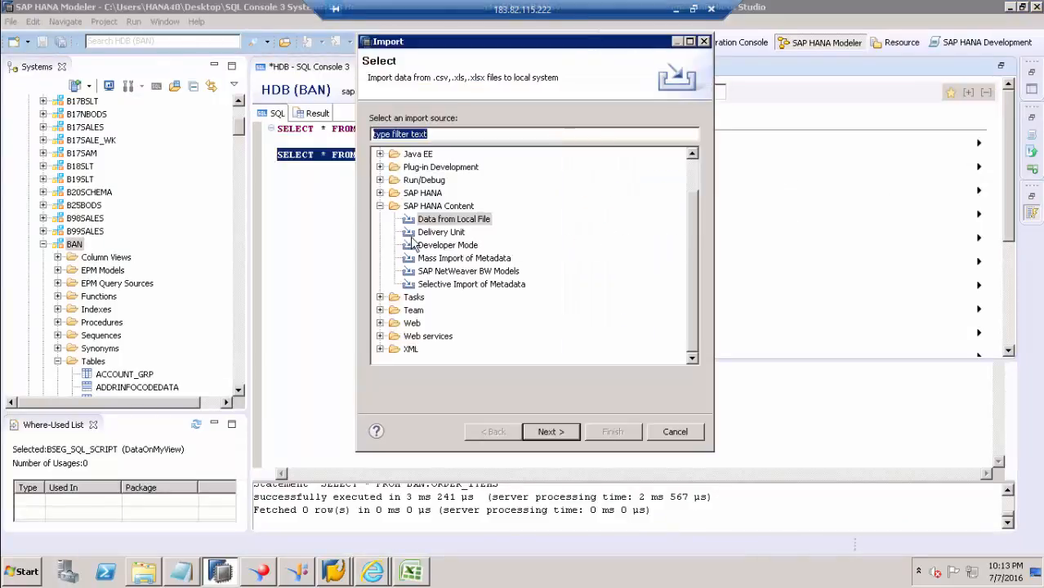
{"action": "mouse_move", "coordinate": [448, 219]}
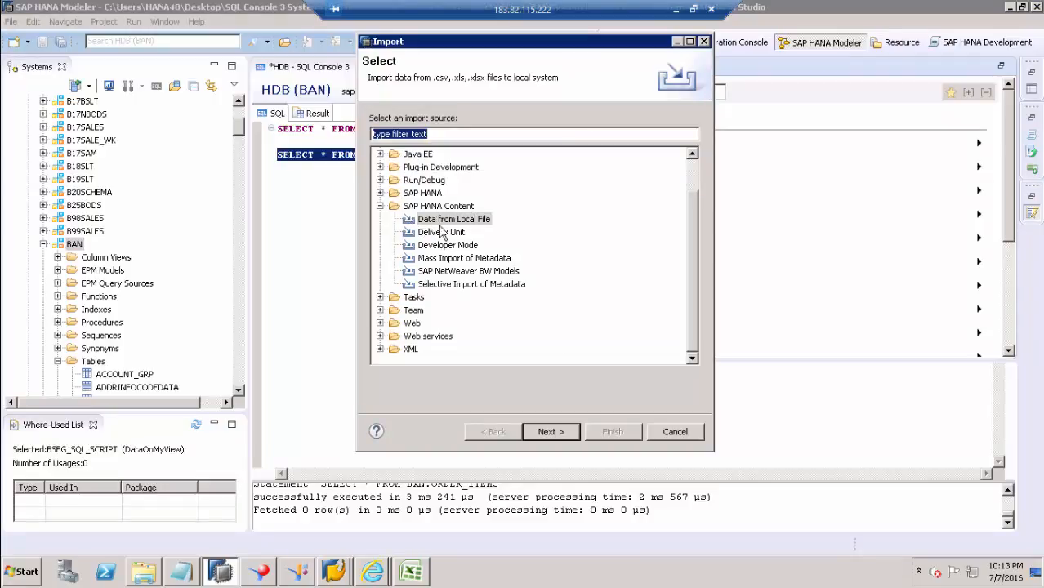
{"action": "mouse_move", "coordinate": [459, 233]}
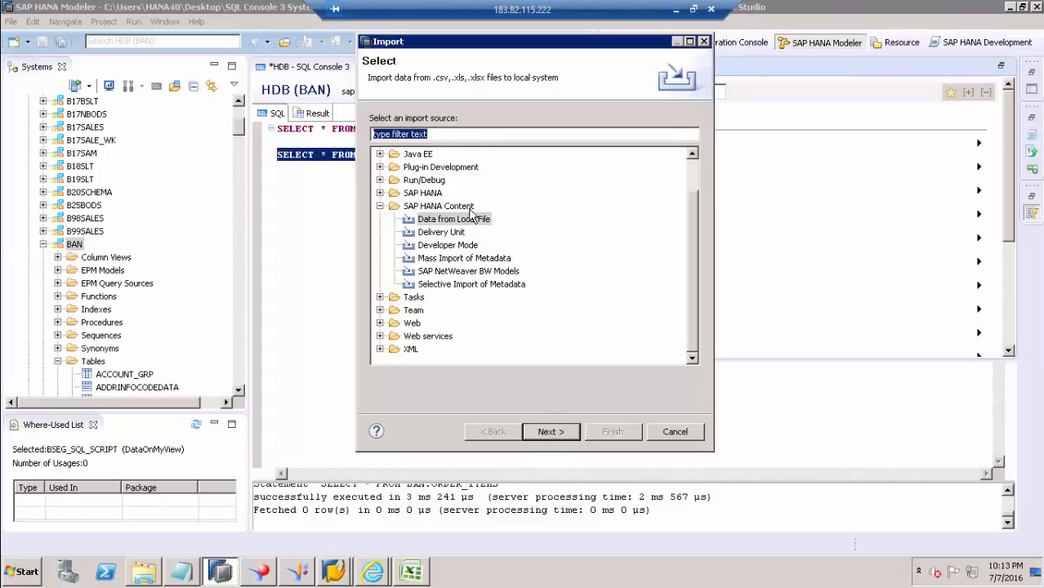
{"action": "left_click", "coordinate": [454, 219]}
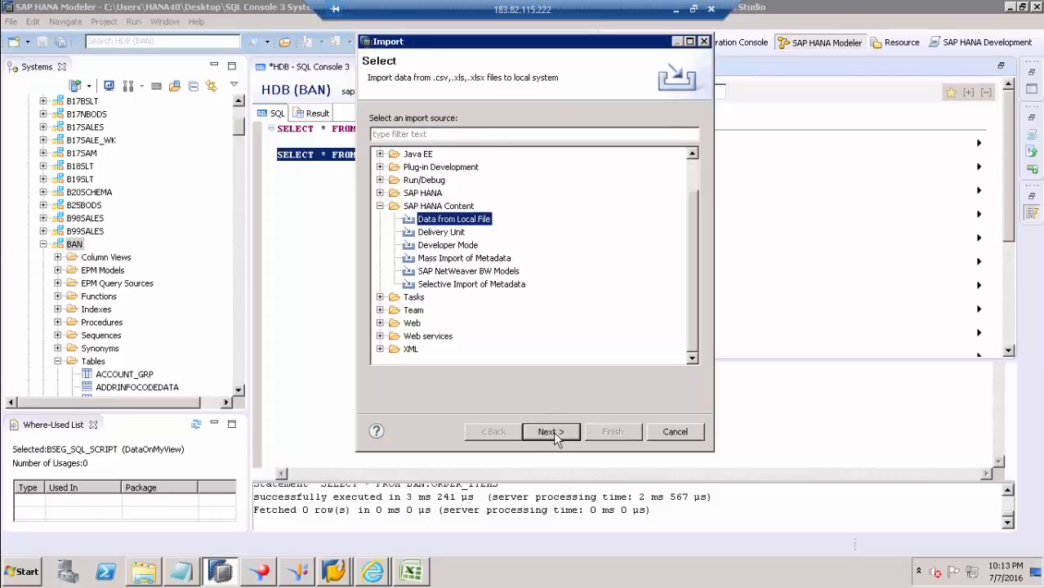
{"action": "left_click", "coordinate": [551, 432]}
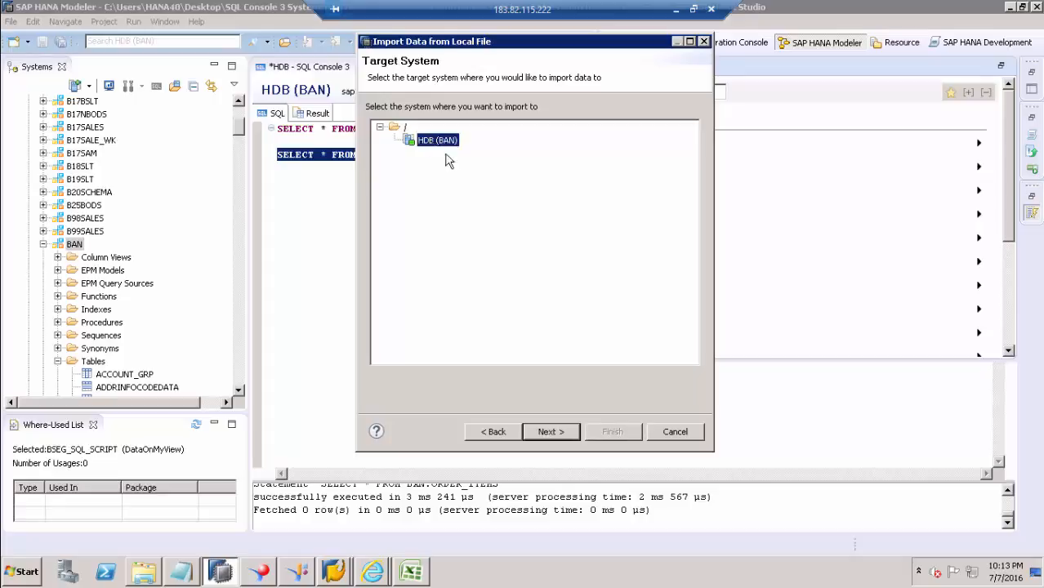
Step: Target HDB (BAN), choose Orders.csv as source, comma-delimited with header row 1
{"action": "left_click", "coordinate": [551, 431]}
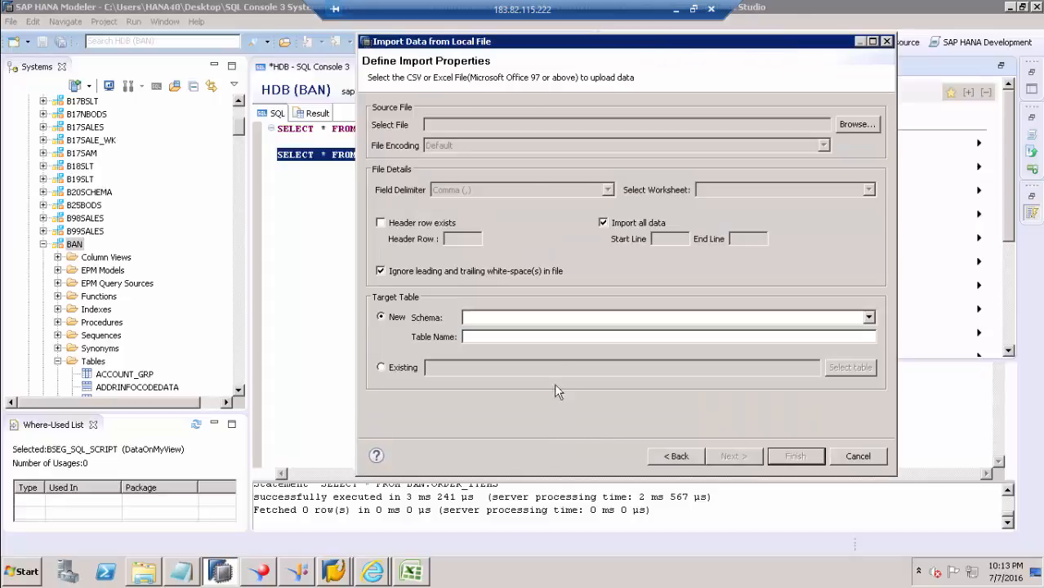
{"action": "mouse_move", "coordinate": [807, 150]}
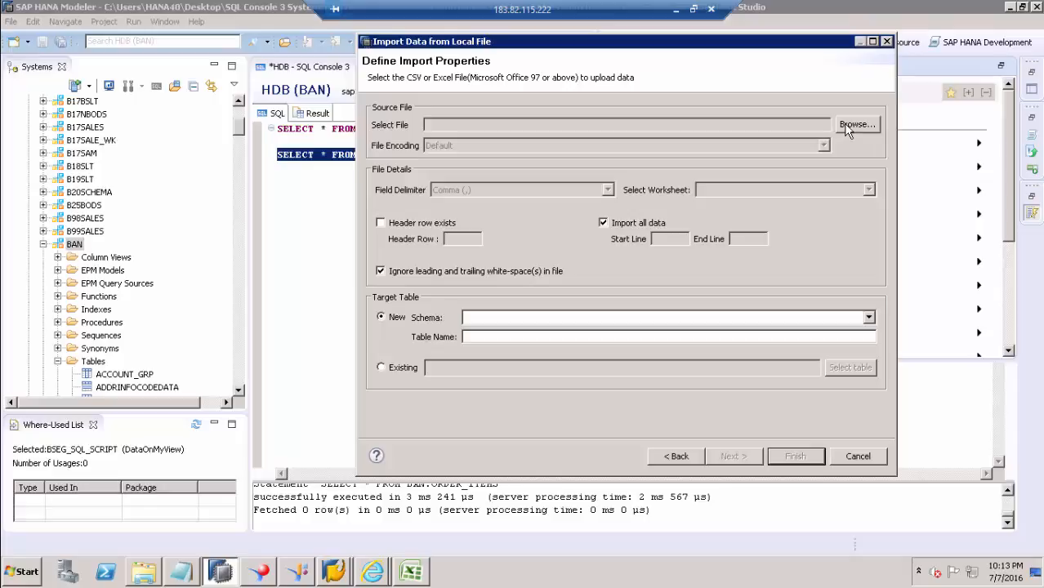
{"action": "left_click", "coordinate": [857, 124]}
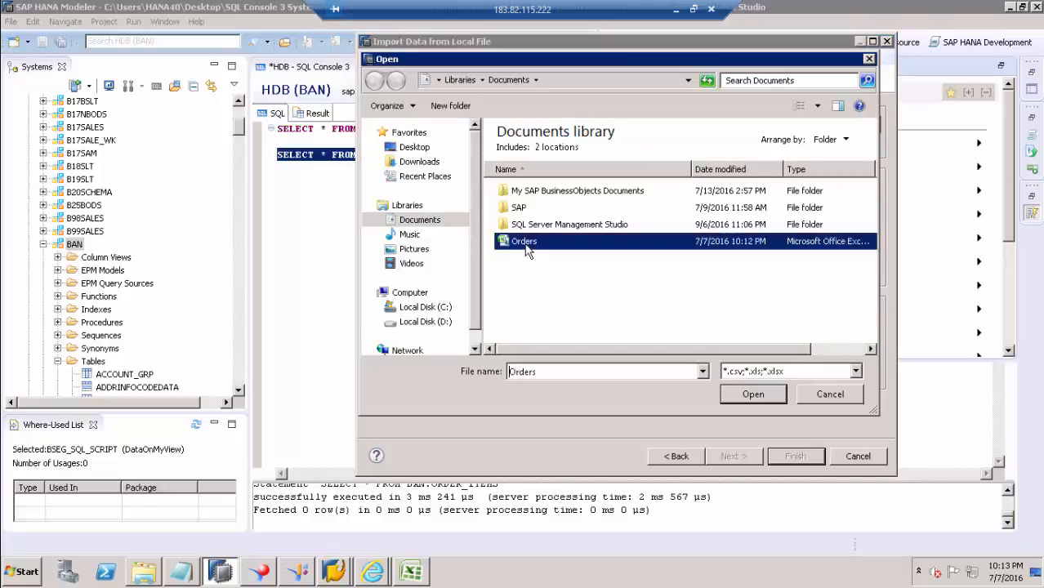
{"action": "left_click", "coordinate": [752, 394]}
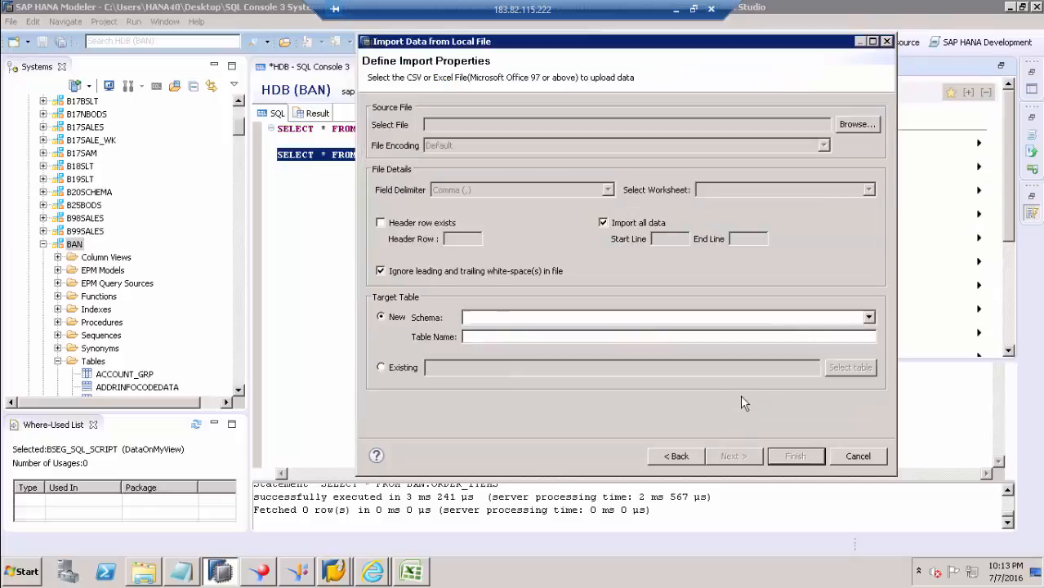
{"action": "left_click", "coordinate": [857, 124]}
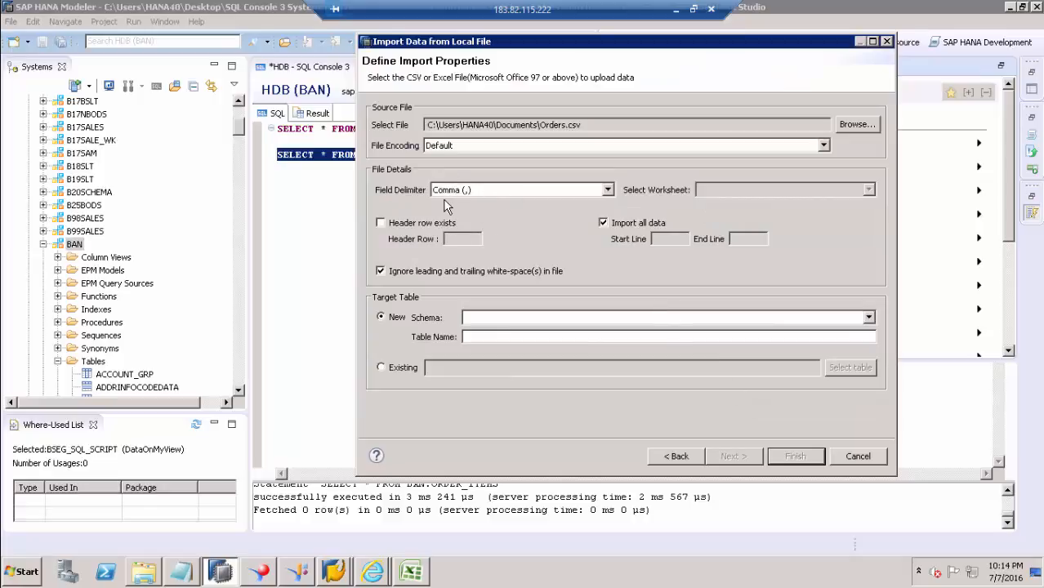
{"action": "mouse_move", "coordinate": [479, 204]}
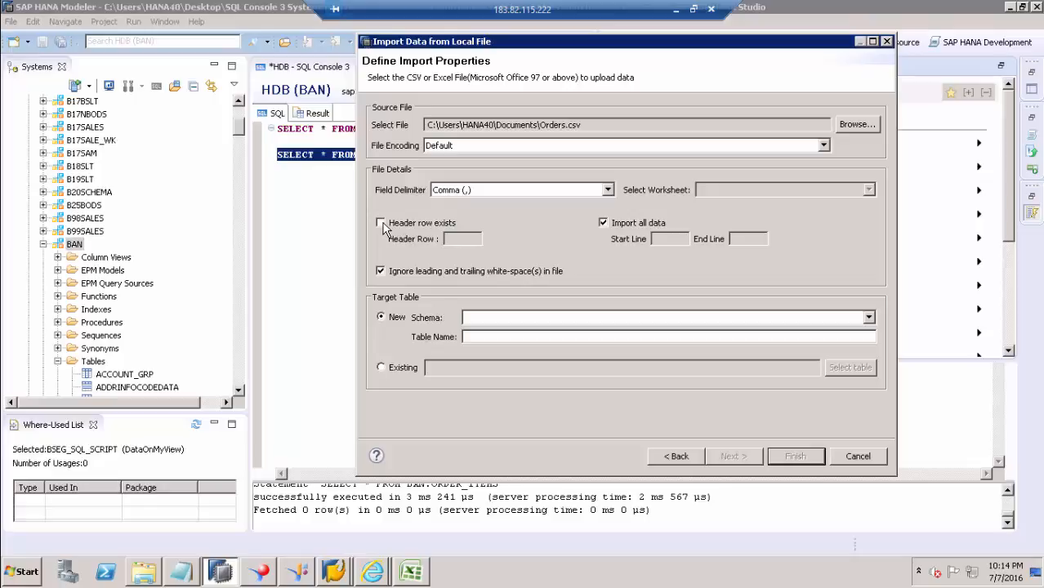
{"action": "left_click", "coordinate": [379, 222]}
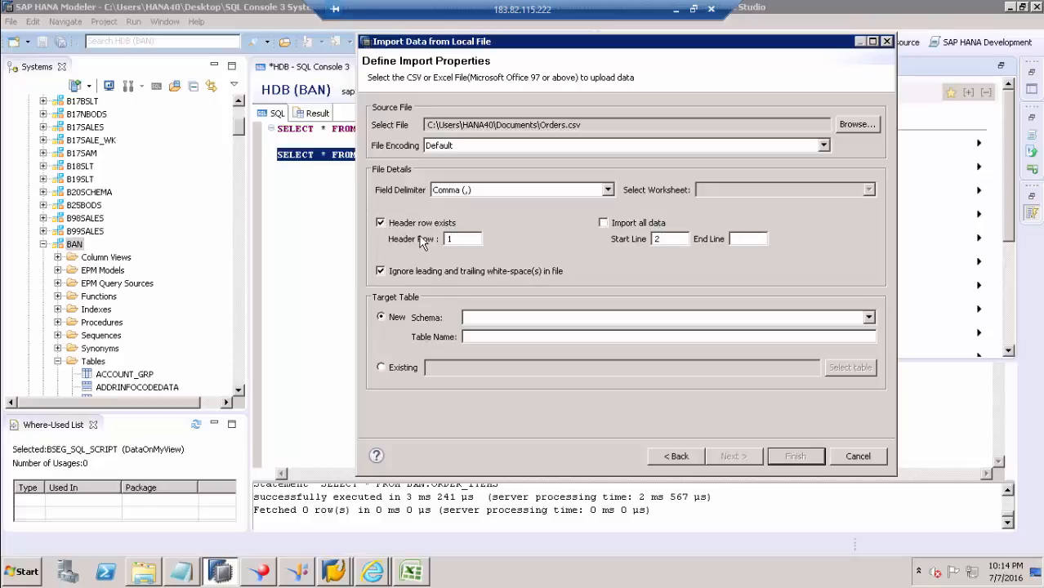
{"action": "triple_click", "coordinate": [464, 239]}
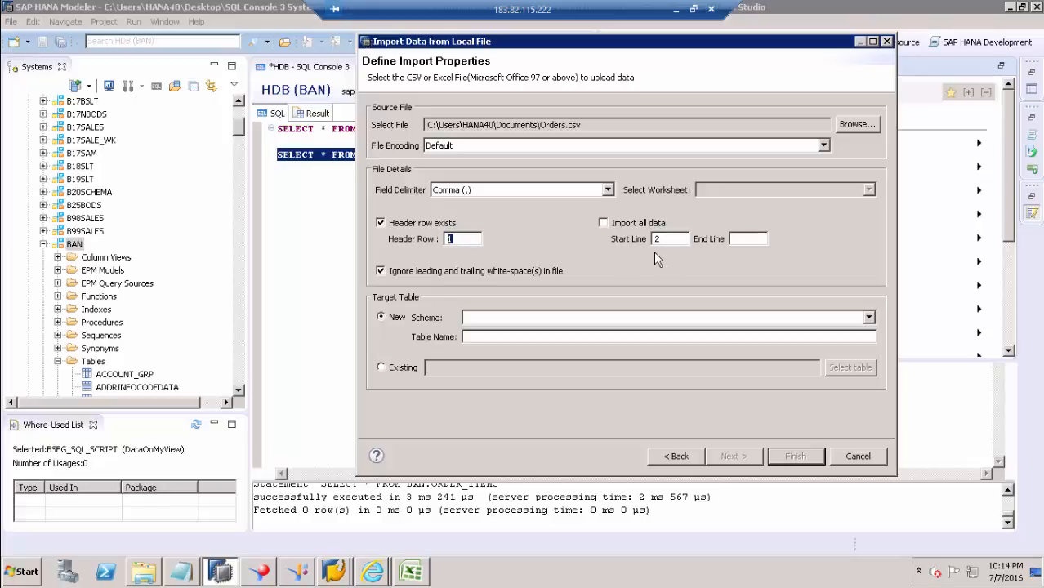
{"action": "mouse_move", "coordinate": [687, 255]}
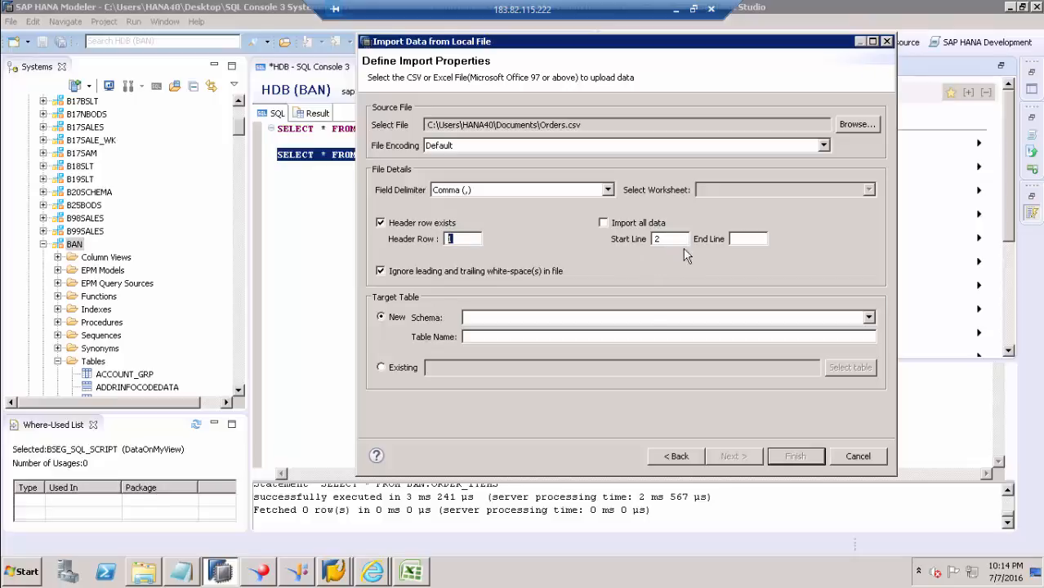
{"action": "mouse_move", "coordinate": [403, 330]}
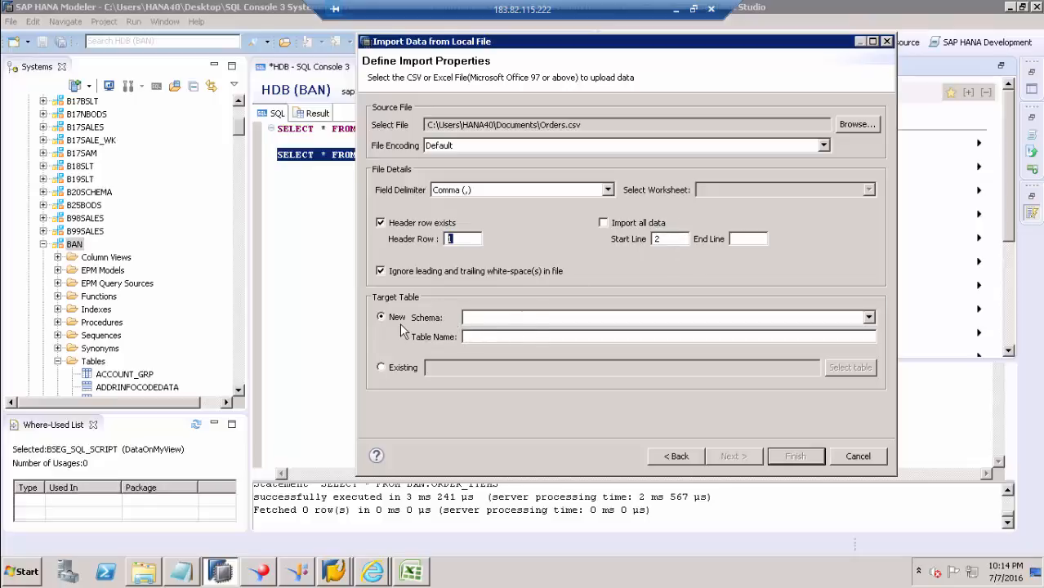
{"action": "mouse_move", "coordinate": [529, 330]}
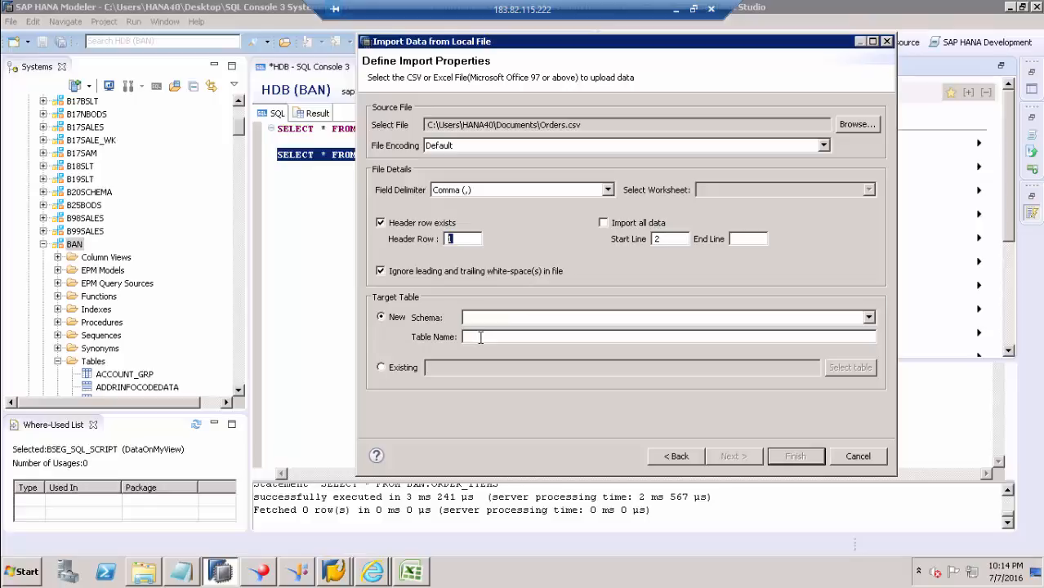
{"action": "mouse_move", "coordinate": [409, 399]}
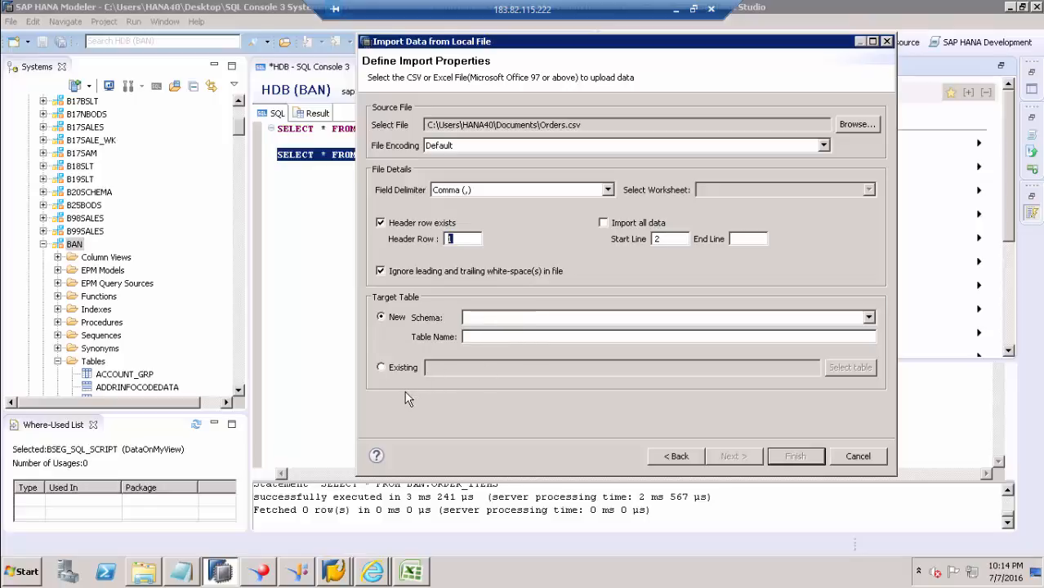
{"action": "mouse_move", "coordinate": [515, 361]}
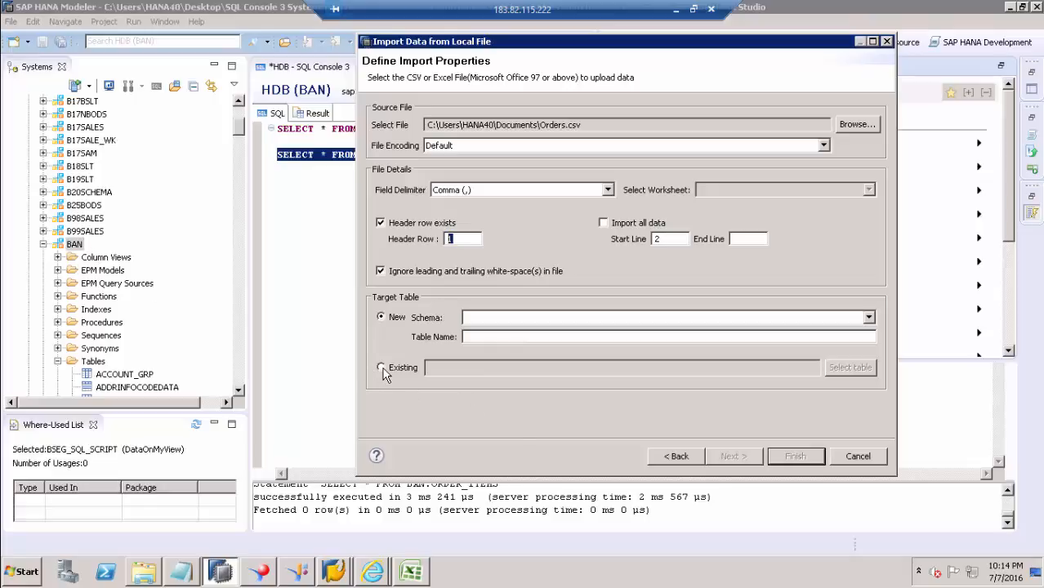
Step: Choose an existing target table, filter for ORDERS and select BAN.ORDERS
{"action": "left_click", "coordinate": [380, 366]}
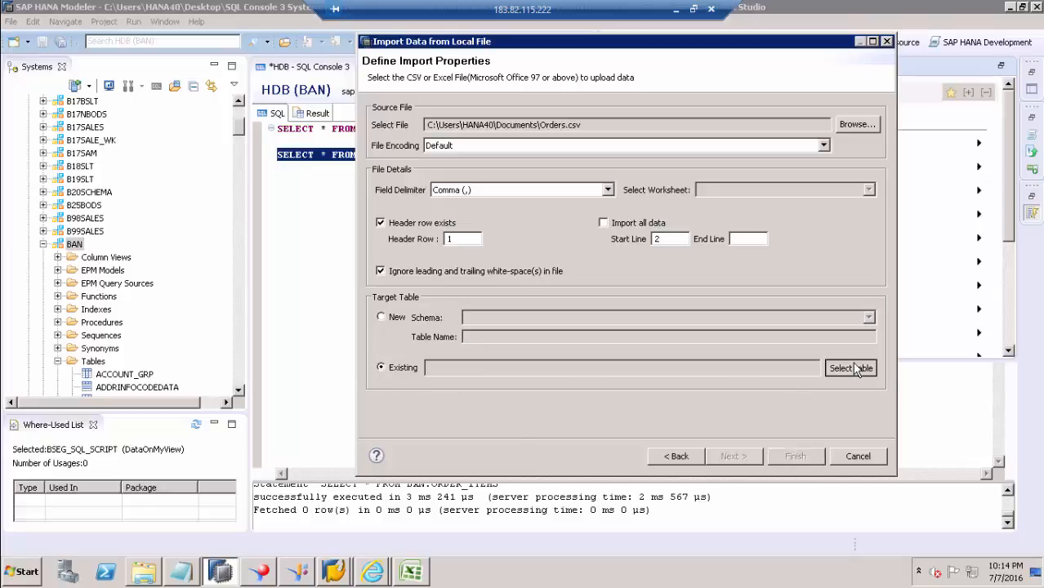
{"action": "left_click", "coordinate": [850, 368]}
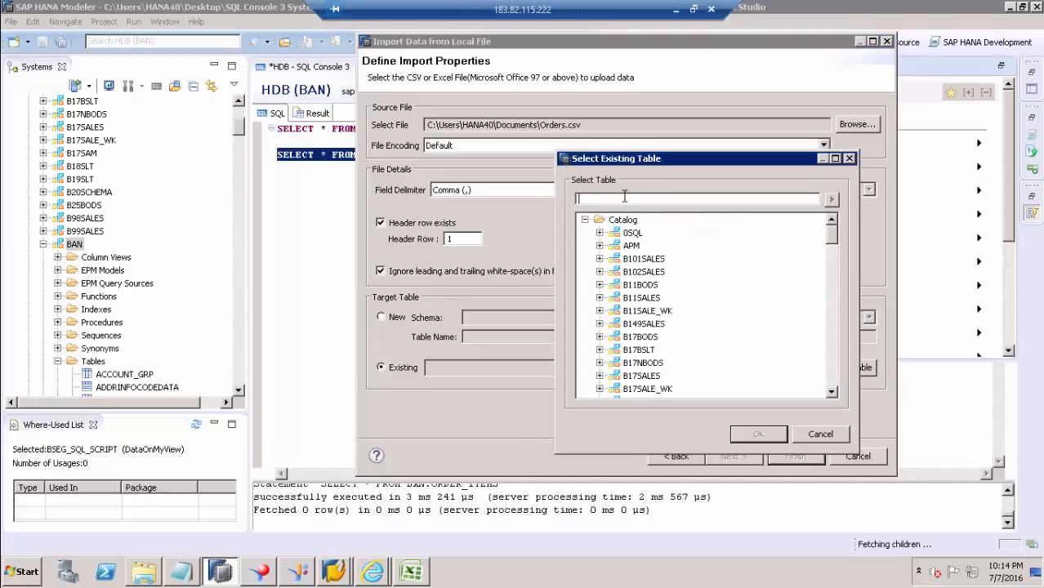
{"action": "type", "text": "O"}
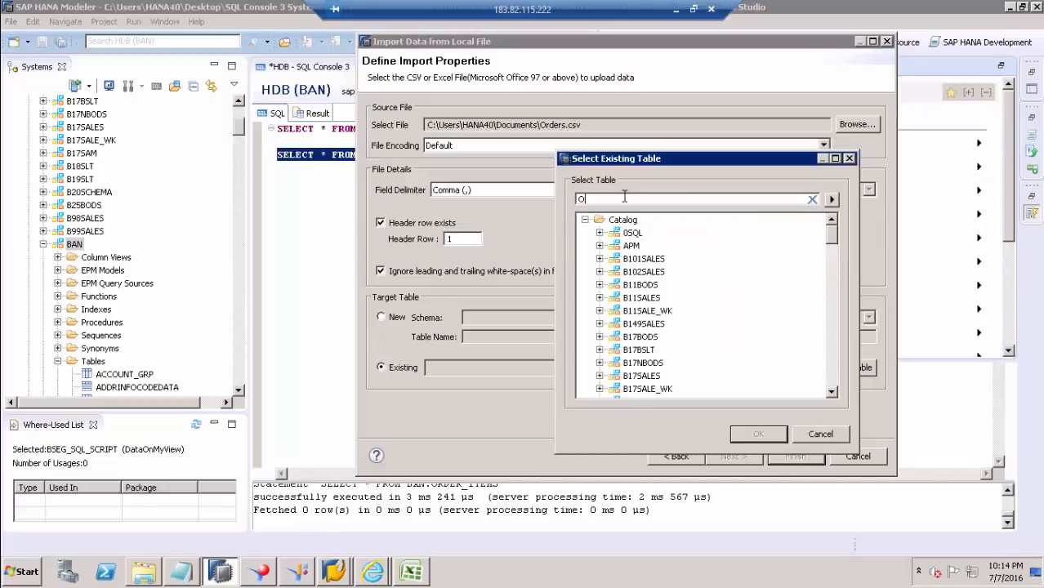
{"action": "type", "text": "RDERS"}
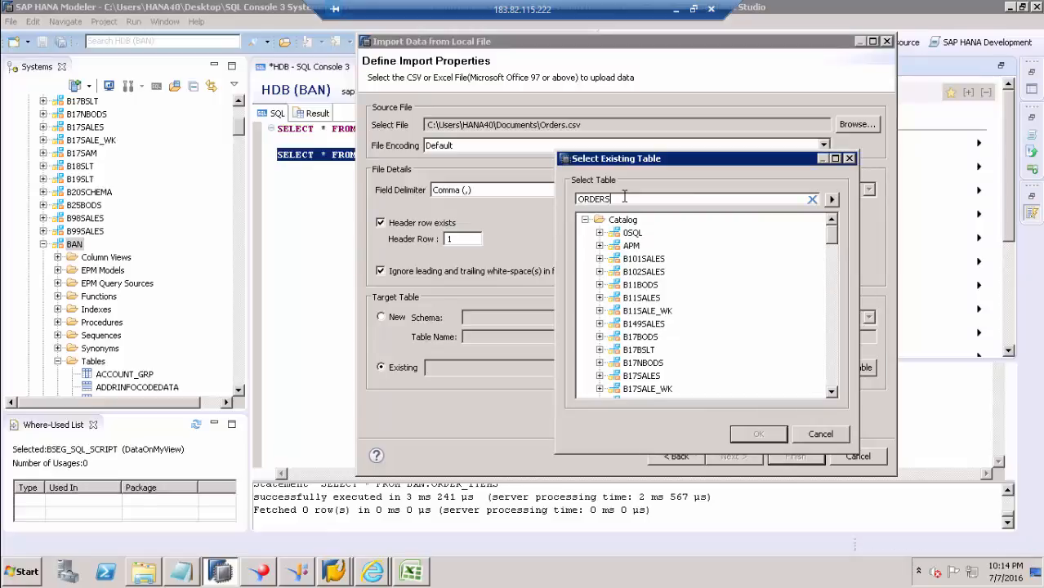
{"action": "left_click", "coordinate": [832, 199]}
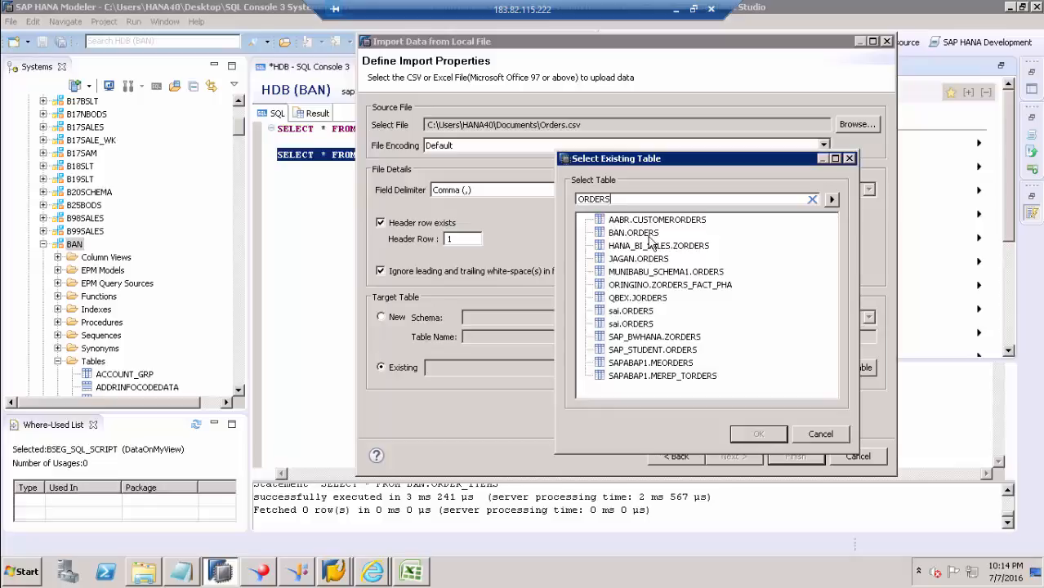
{"action": "left_click", "coordinate": [633, 232]}
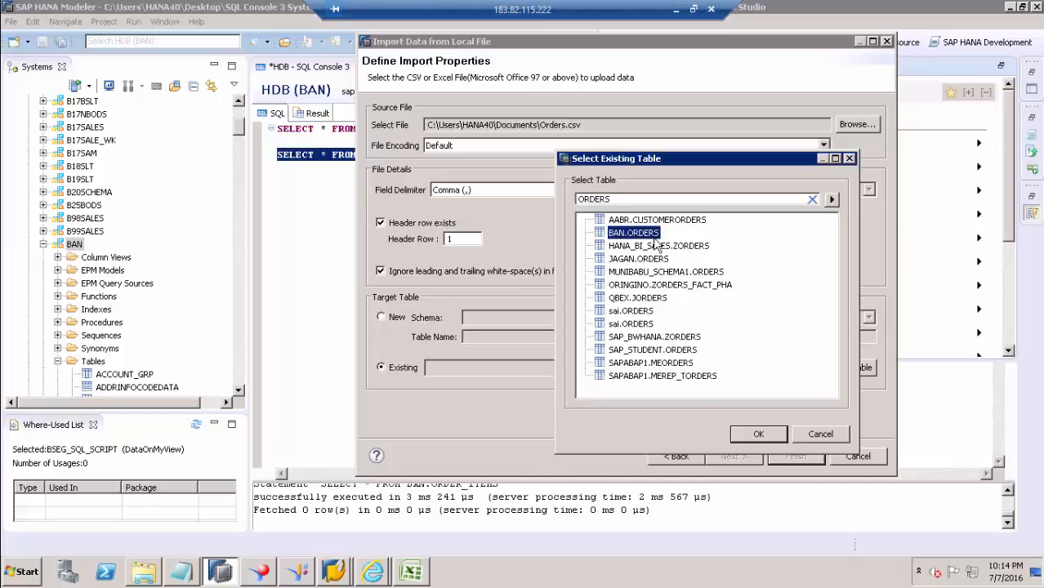
{"action": "left_click", "coordinate": [758, 435]}
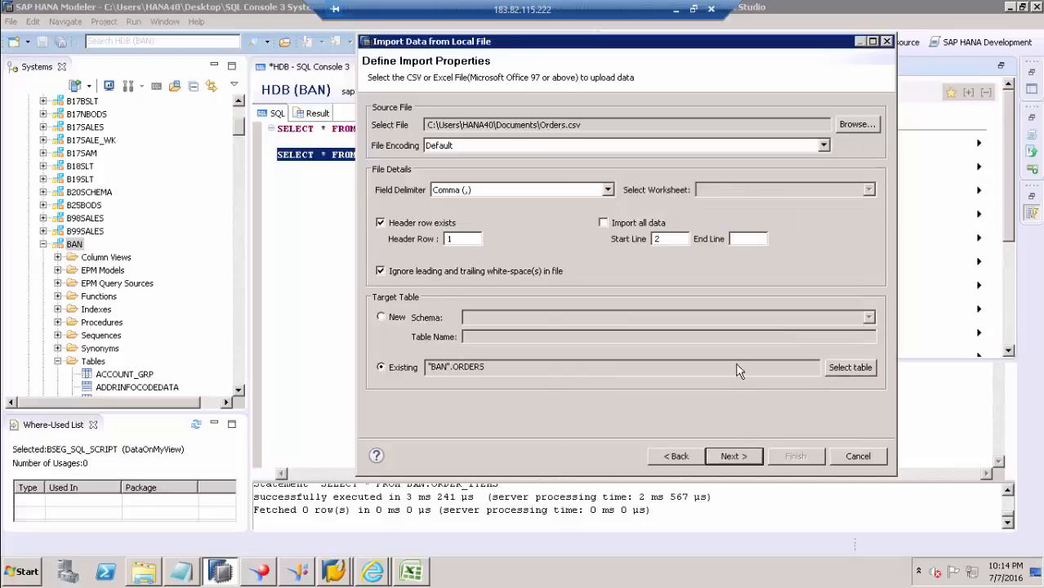
Step: On the mapping page, map the Orders.csv columns to BAN.ORDERS columns One to One
{"action": "left_click", "coordinate": [733, 456]}
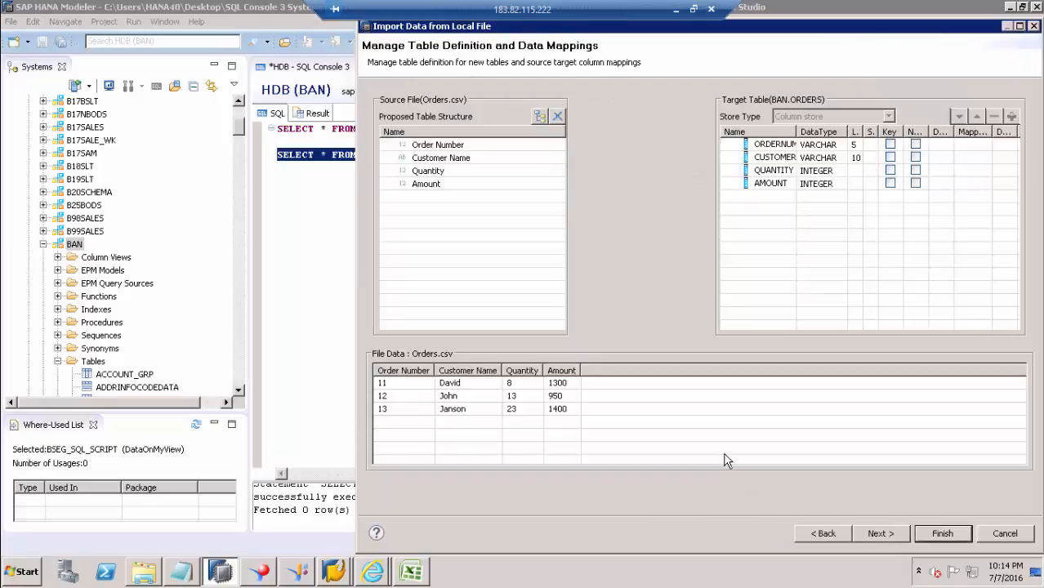
{"action": "mouse_move", "coordinate": [401, 145]}
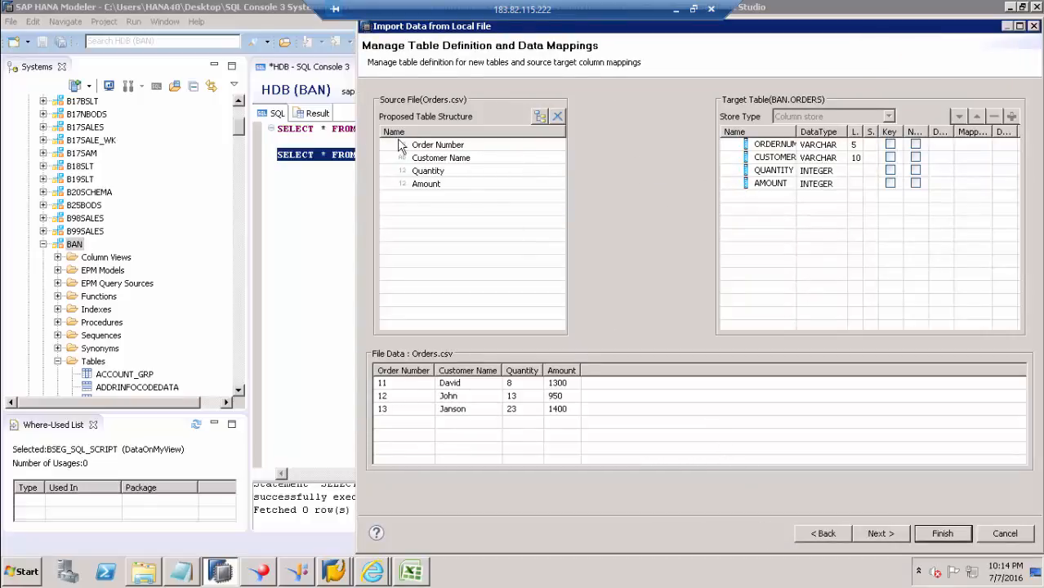
{"action": "mouse_move", "coordinate": [416, 150]}
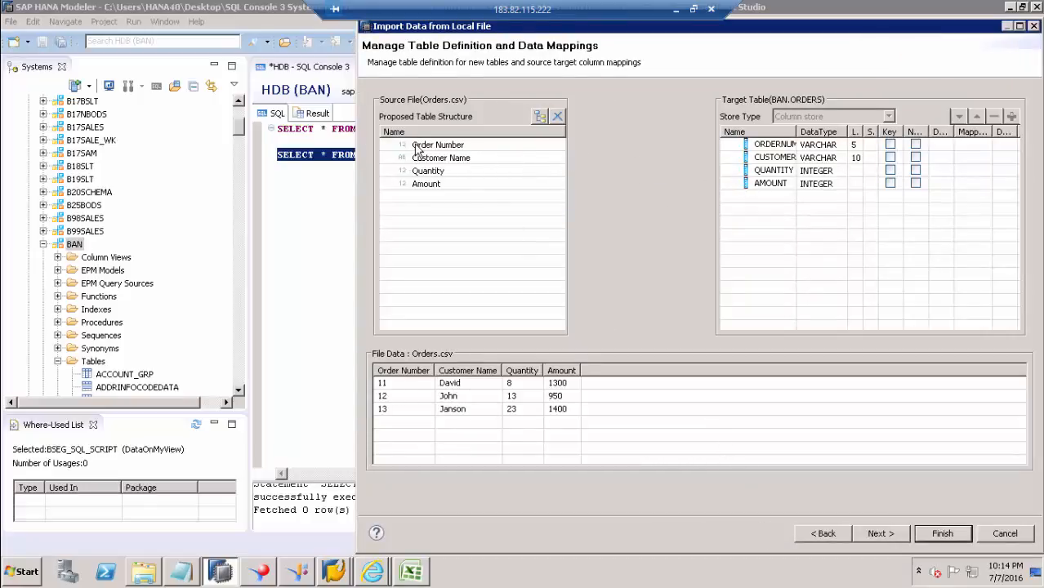
{"action": "mouse_move", "coordinate": [433, 196]}
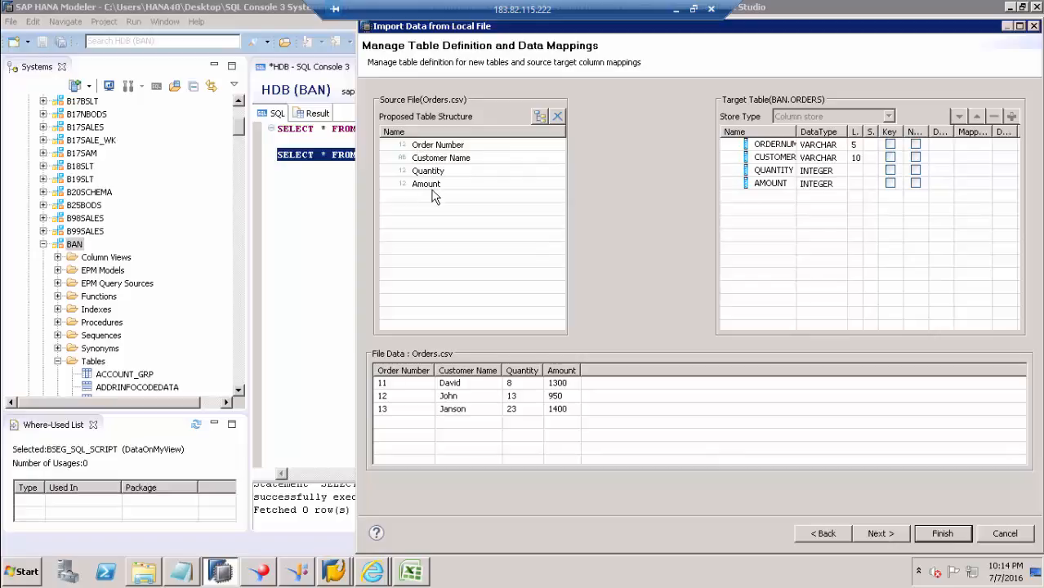
{"action": "mouse_move", "coordinate": [775, 160]}
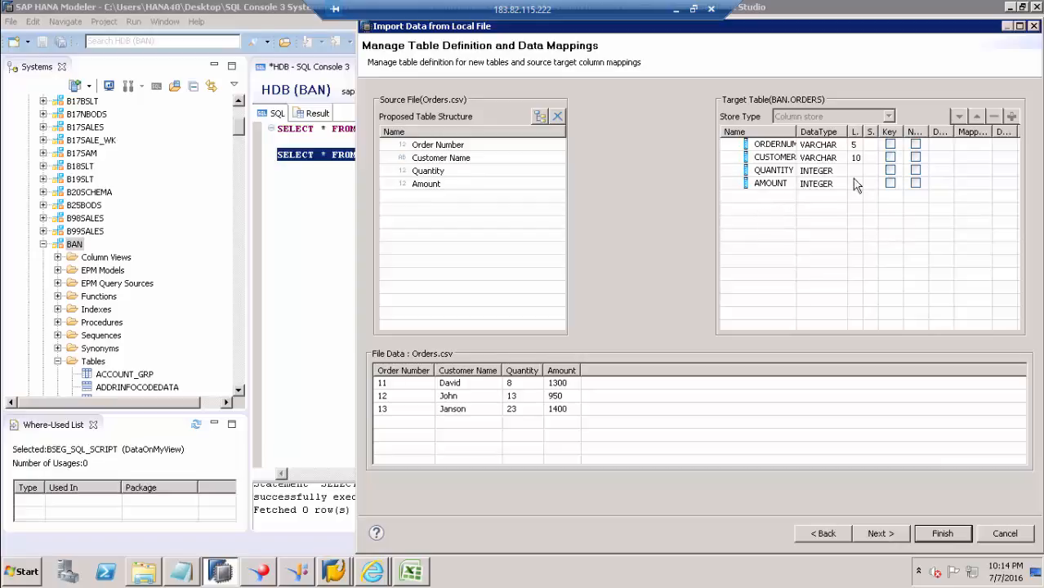
{"action": "left_click", "coordinate": [539, 116]}
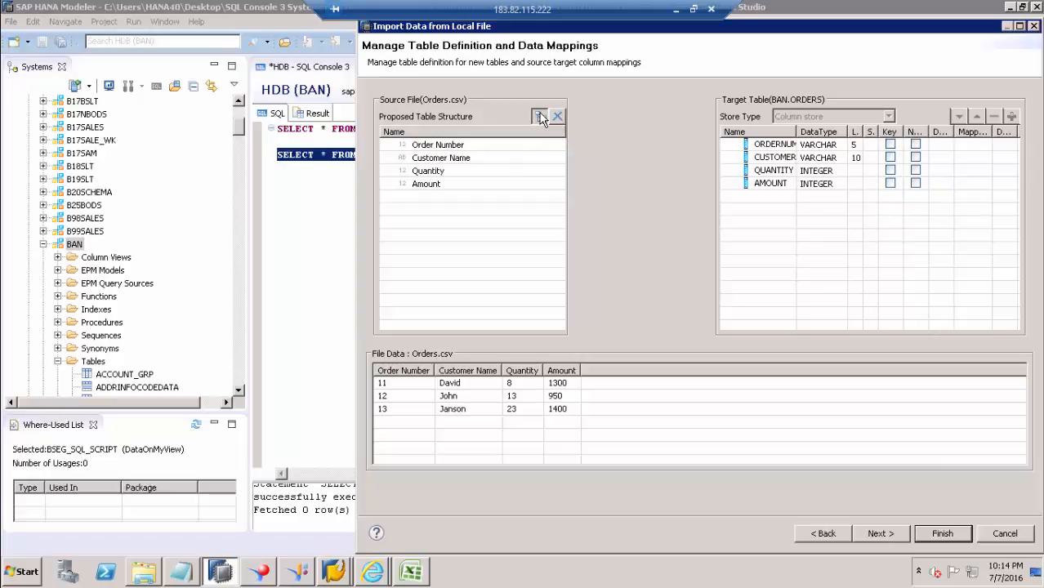
{"action": "left_click", "coordinate": [539, 118]}
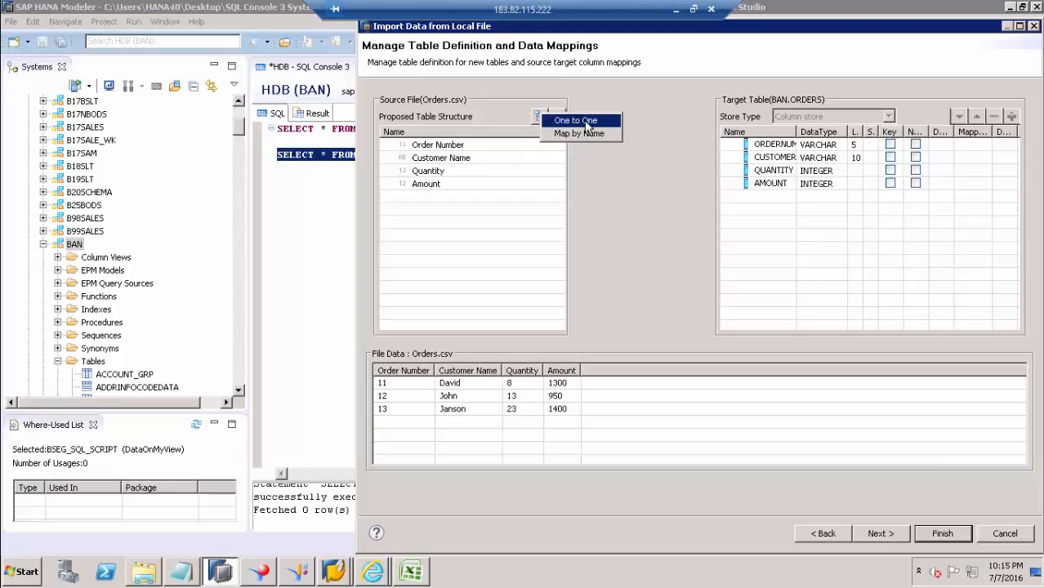
{"action": "left_click", "coordinate": [575, 121]}
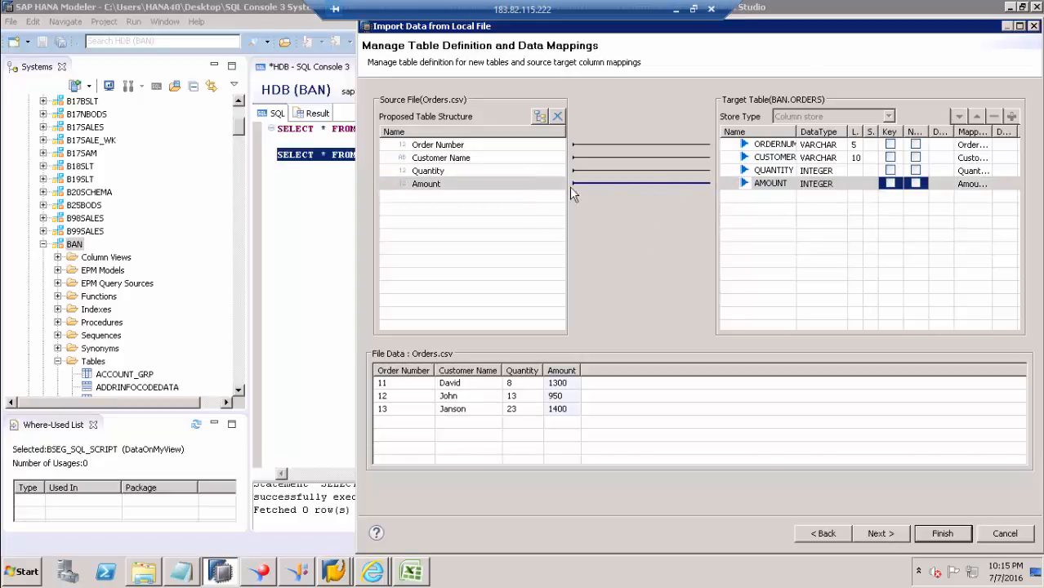
Step: Finish the Orders.csv import and query BAN.ORDERS to see the three rows David, John, Janson
{"action": "left_click", "coordinate": [879, 532]}
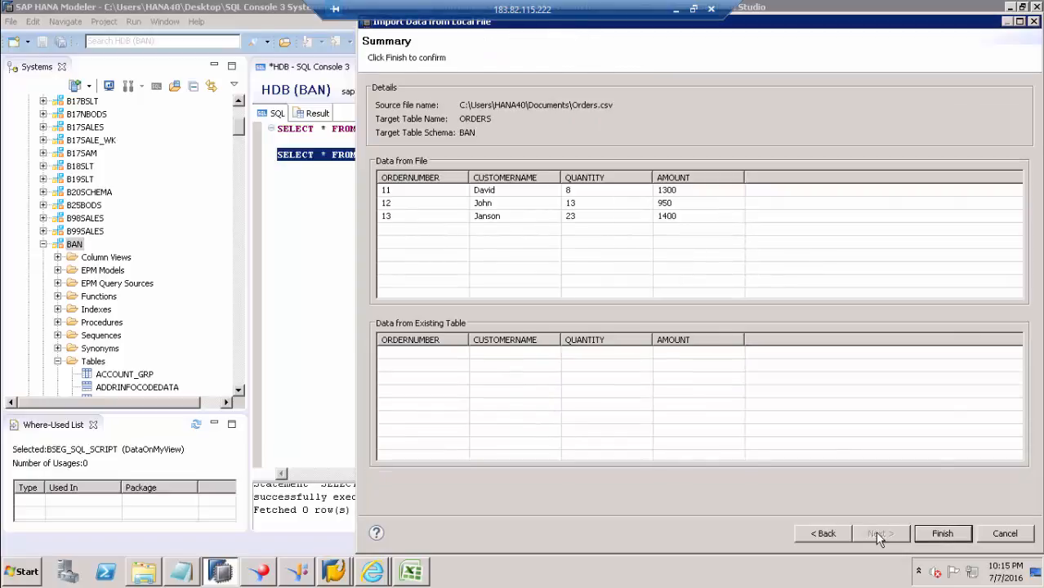
{"action": "left_click", "coordinate": [942, 533]}
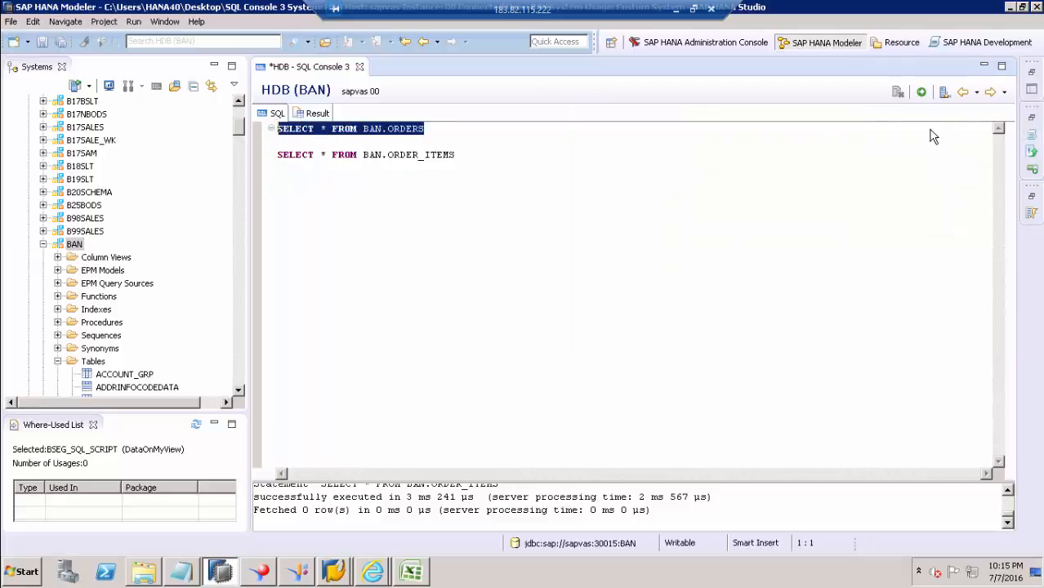
{"action": "left_click", "coordinate": [922, 92]}
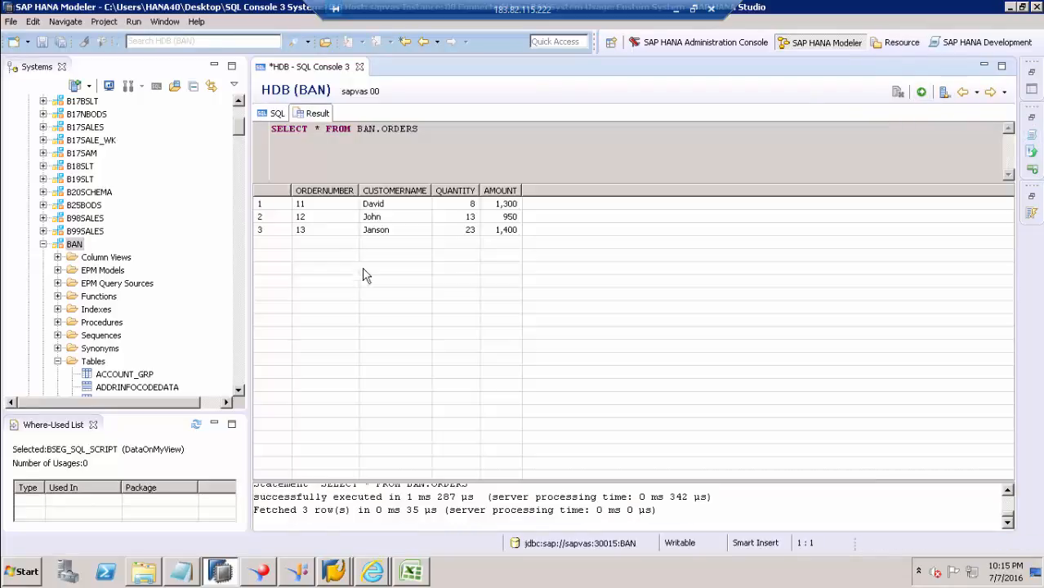
{"action": "mouse_move", "coordinate": [500, 232]}
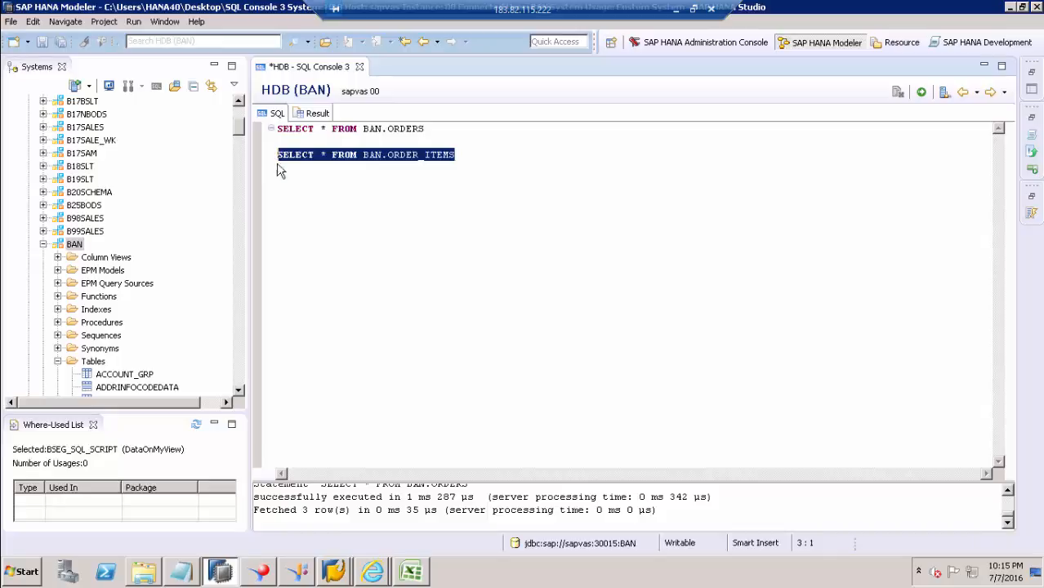
{"action": "mouse_move", "coordinate": [412, 572]}
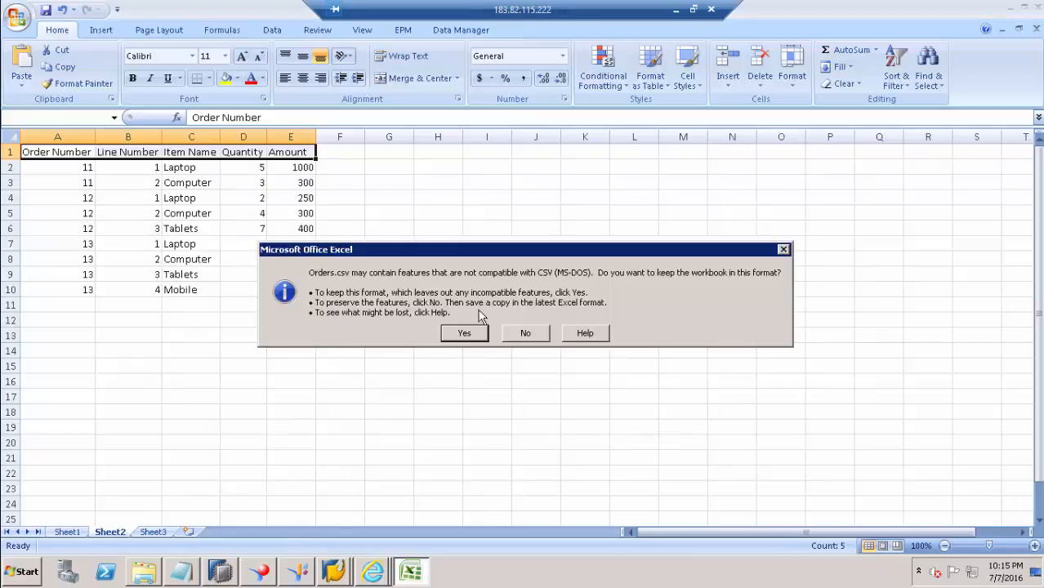
Step: Answer Yes to keep the order line-items workbook in CSV format
{"action": "left_click", "coordinate": [219, 572]}
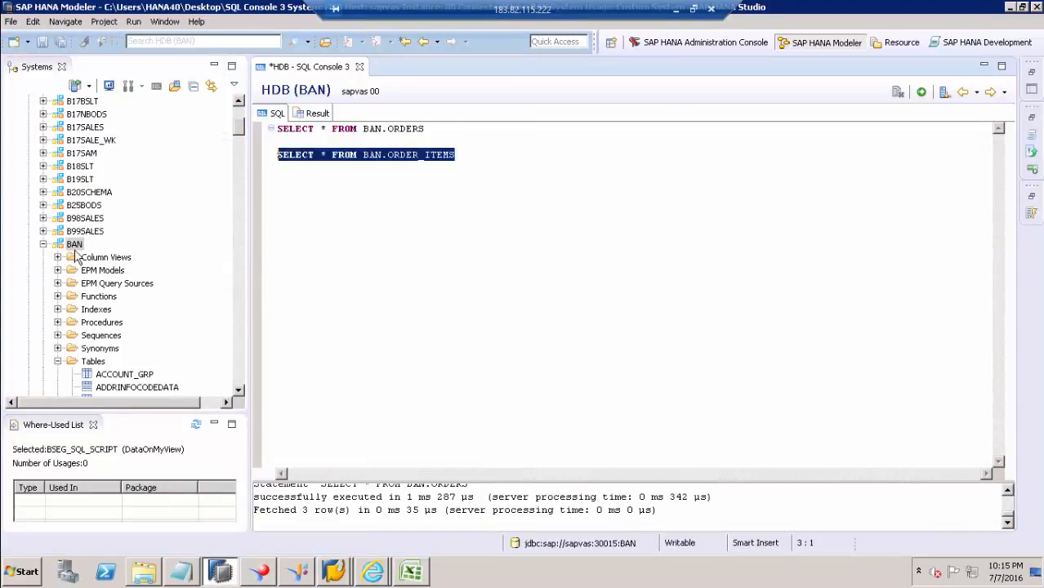
{"action": "mouse_move", "coordinate": [995, 247]}
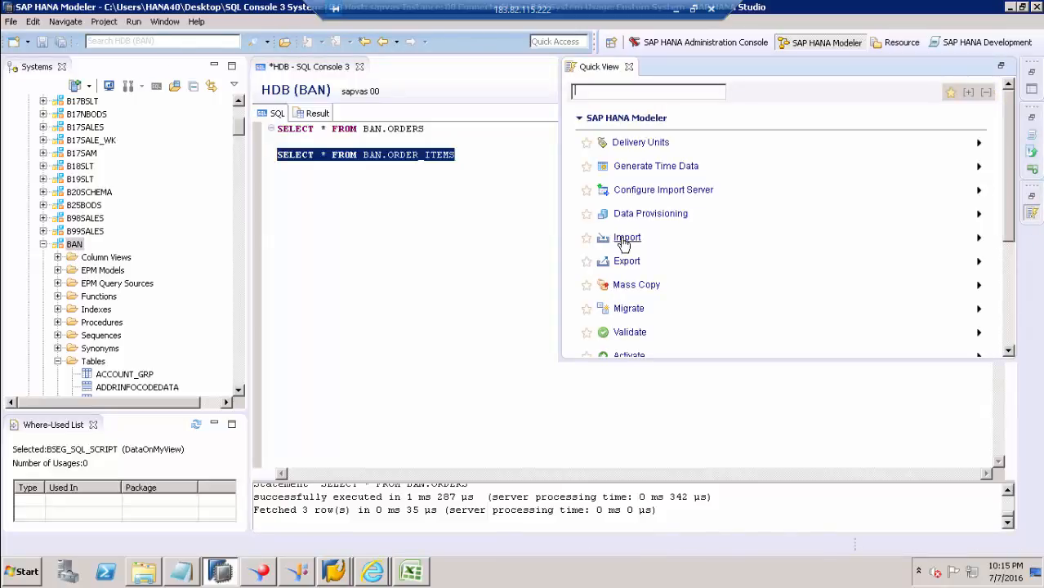
Step: Start a new local-file import into HDB (BAN) from Orders.csv, header row marked, targeting an existing table
{"action": "left_click", "coordinate": [628, 237]}
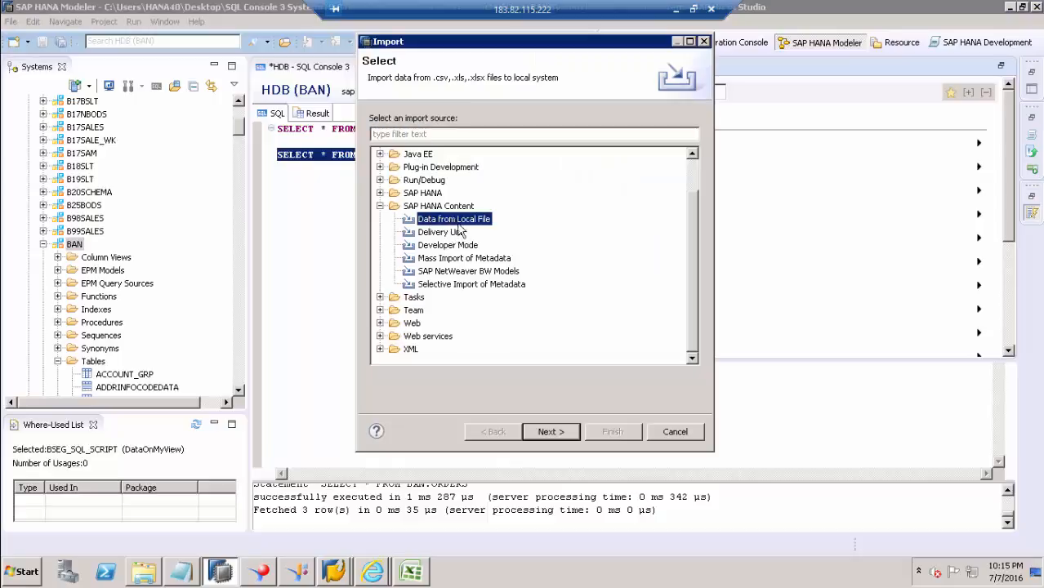
{"action": "left_click", "coordinate": [551, 431]}
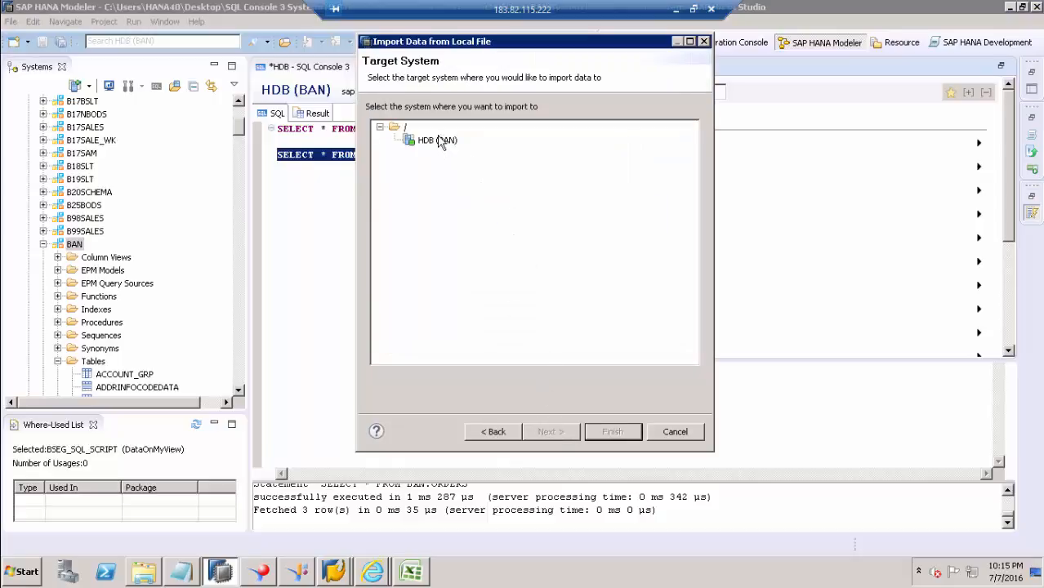
{"action": "left_click", "coordinate": [550, 432]}
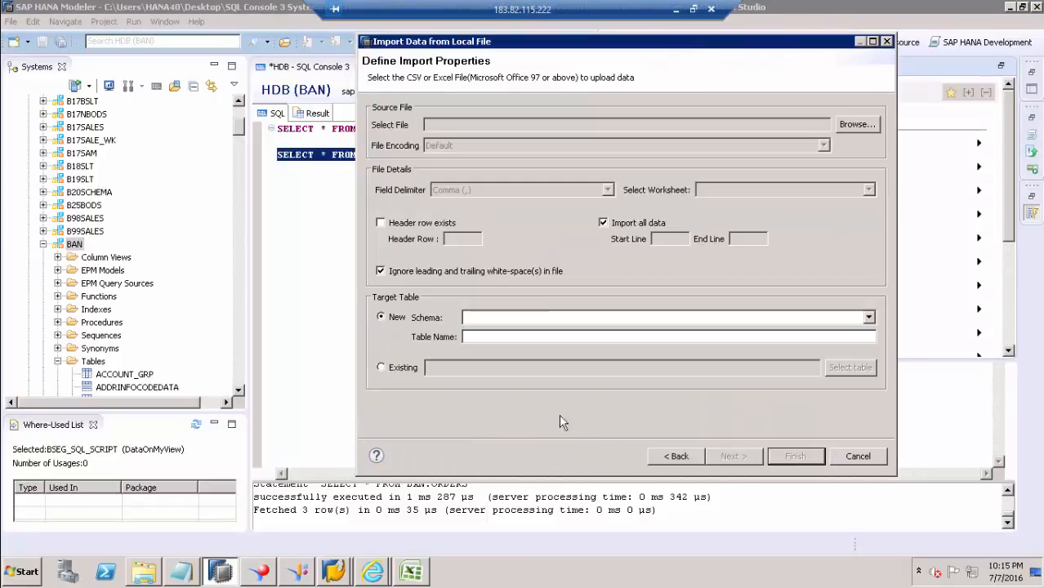
{"action": "left_click", "coordinate": [856, 124]}
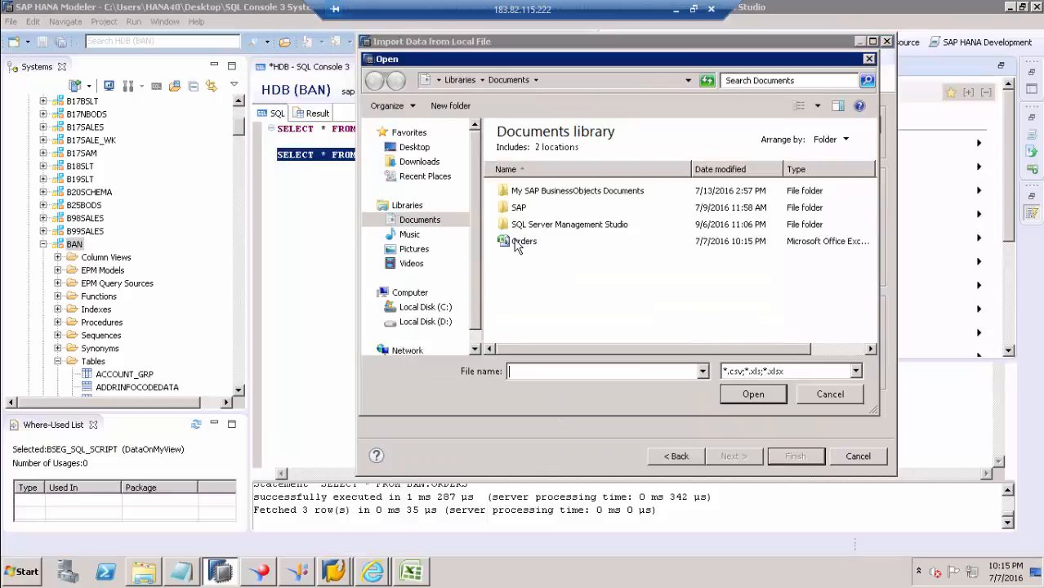
{"action": "left_click", "coordinate": [752, 394]}
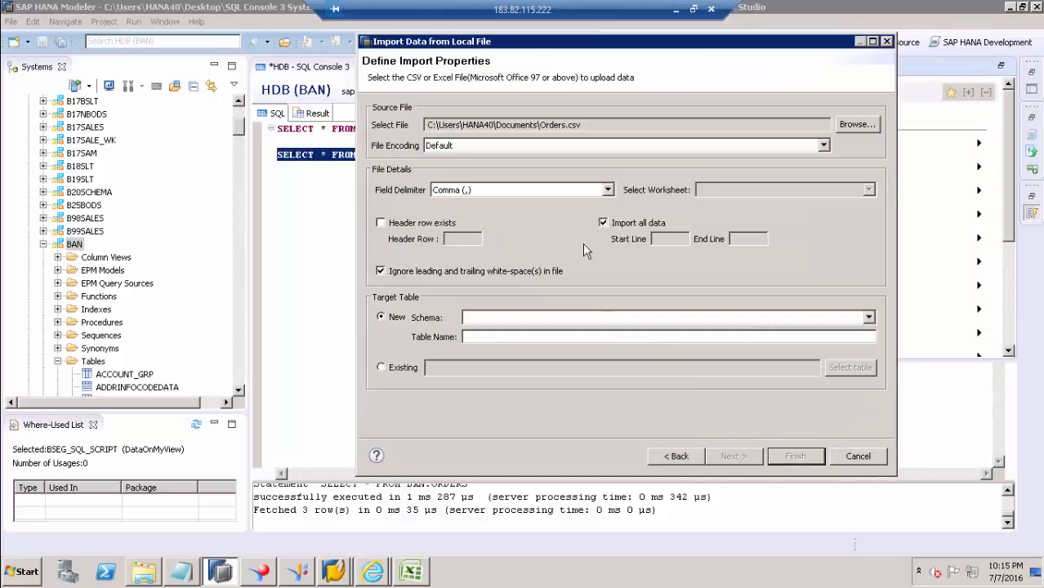
{"action": "left_click", "coordinate": [379, 222]}
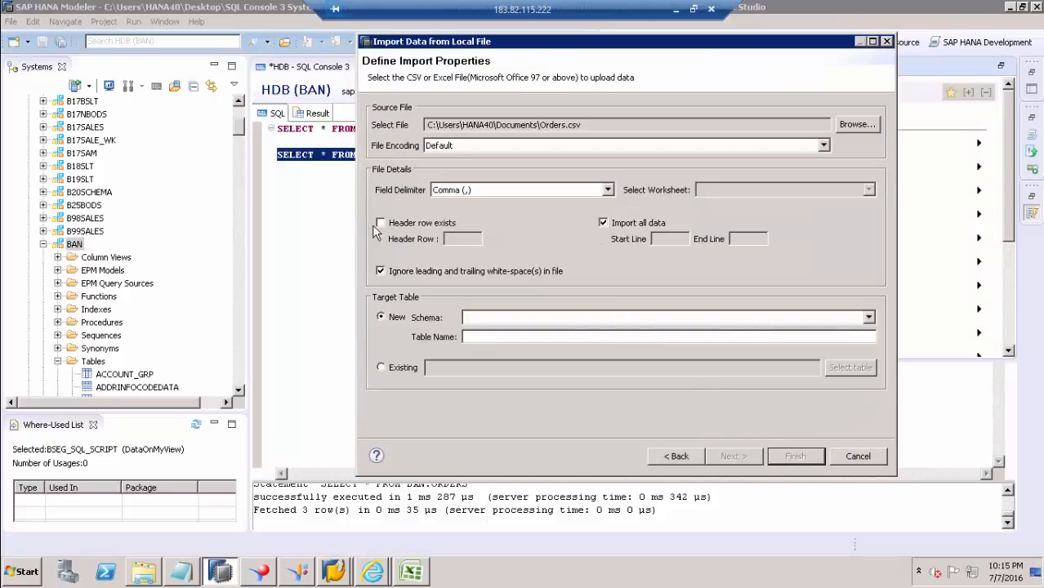
{"action": "left_click", "coordinate": [379, 222]}
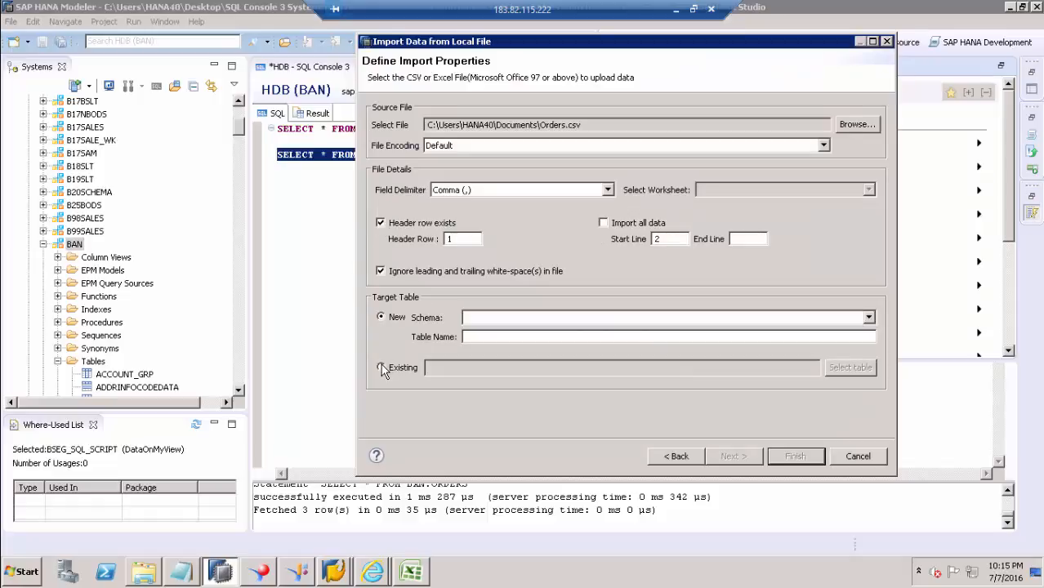
{"action": "left_click", "coordinate": [380, 366]}
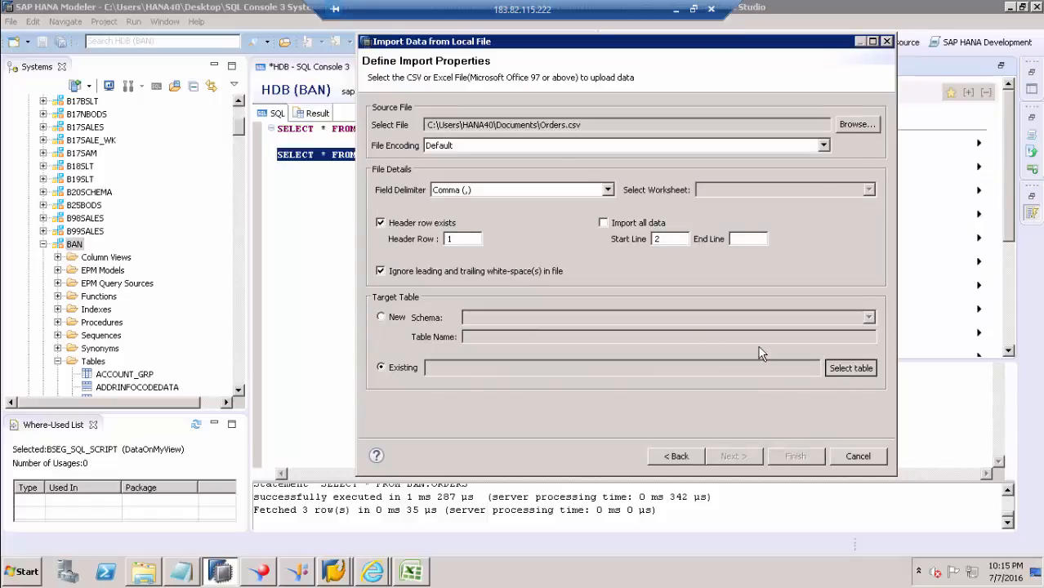
Step: Search the existing tables for ORDER_ITEMS and confirm BAN.ORDER_ITEMS as the target
{"action": "left_click", "coordinate": [850, 368]}
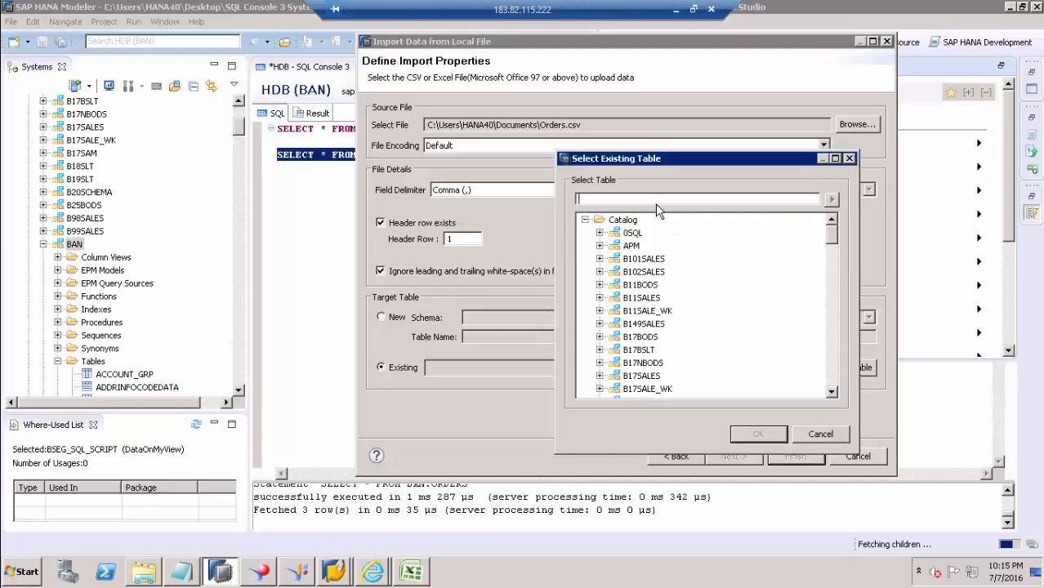
{"action": "type", "text": "ORDER_1"}
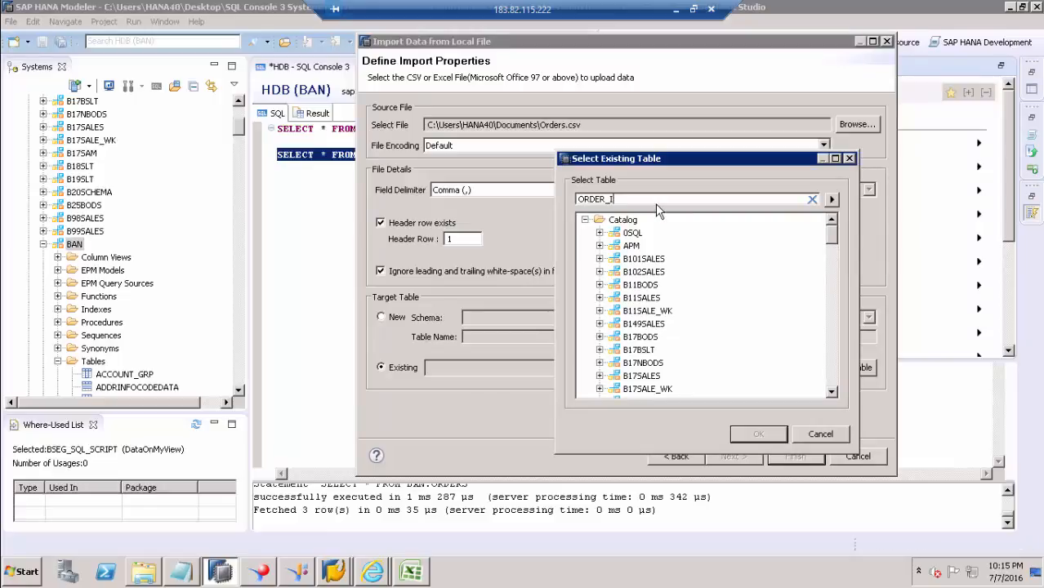
{"action": "type", "text": "TEMS"}
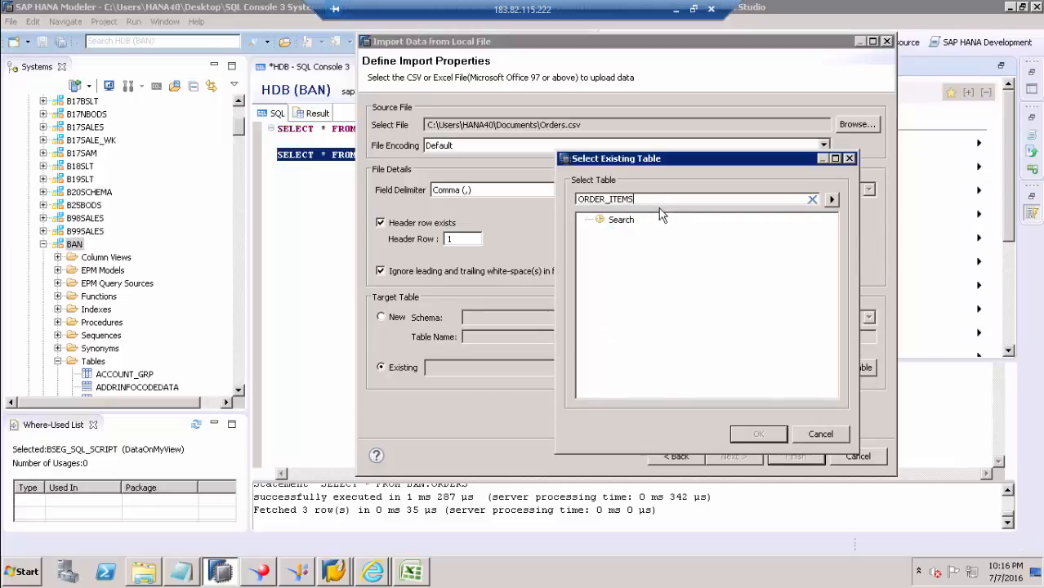
{"action": "left_click", "coordinate": [832, 200]}
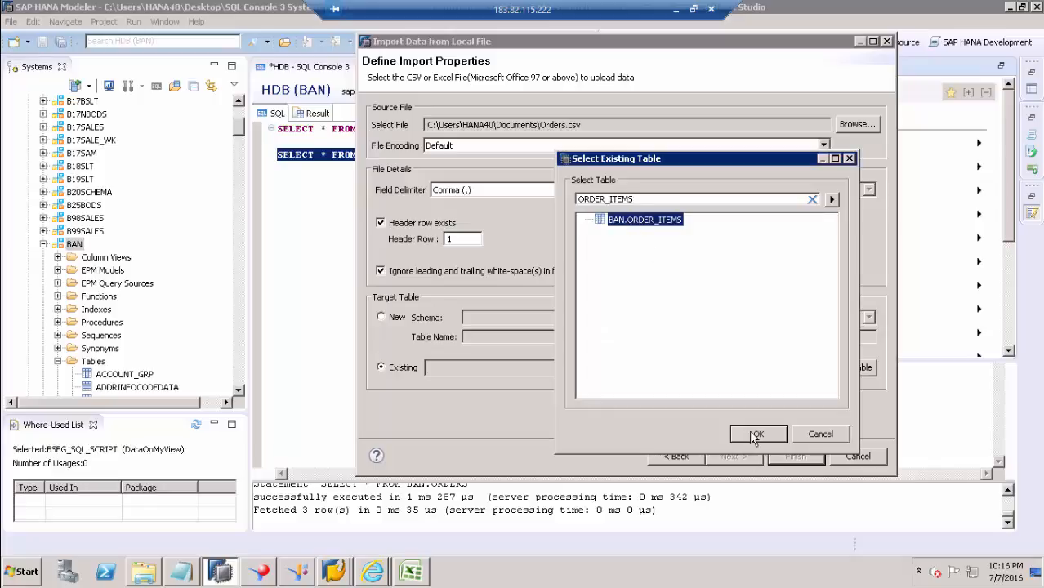
{"action": "left_click", "coordinate": [756, 435]}
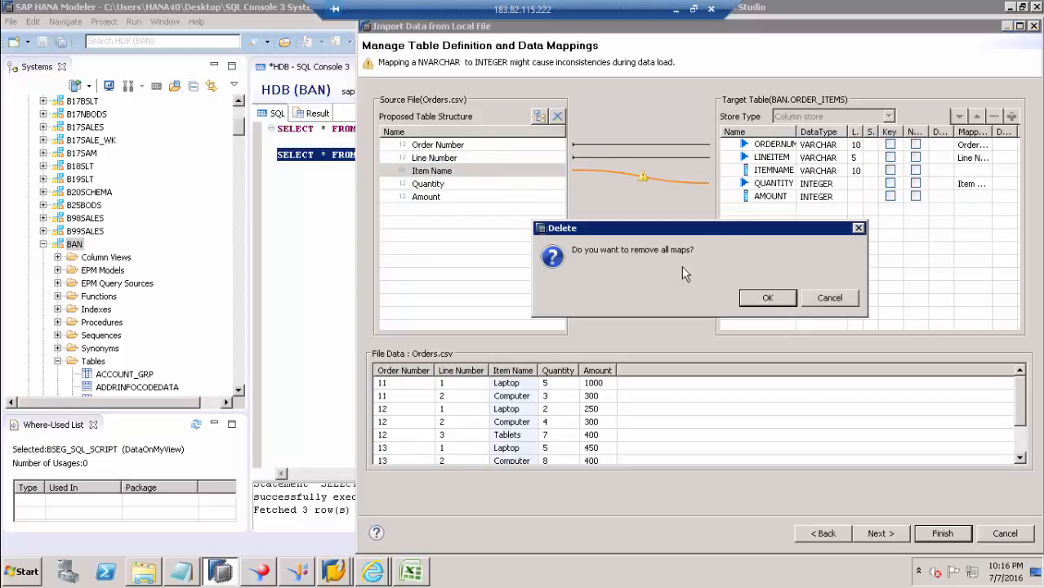
Step: Remove old maps, map Order Number, Line Number, Item Name, Quantity, Amount to ORDERNUMBER, LINEITEM, ITEMNAME, QUANTITY, AMOUNT, and continue to the summary
{"action": "left_click", "coordinate": [766, 298]}
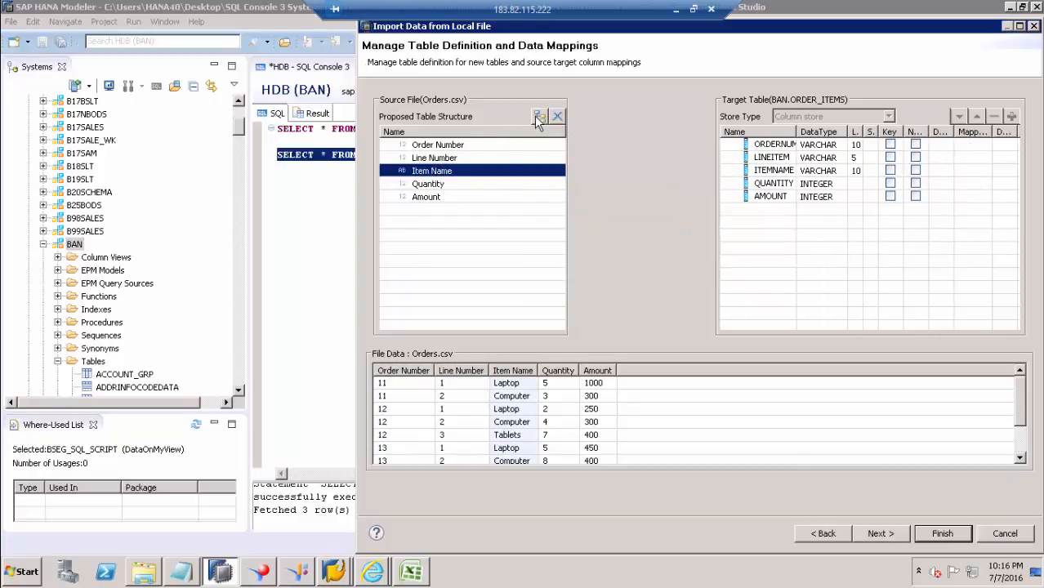
{"action": "left_click", "coordinate": [438, 144]}
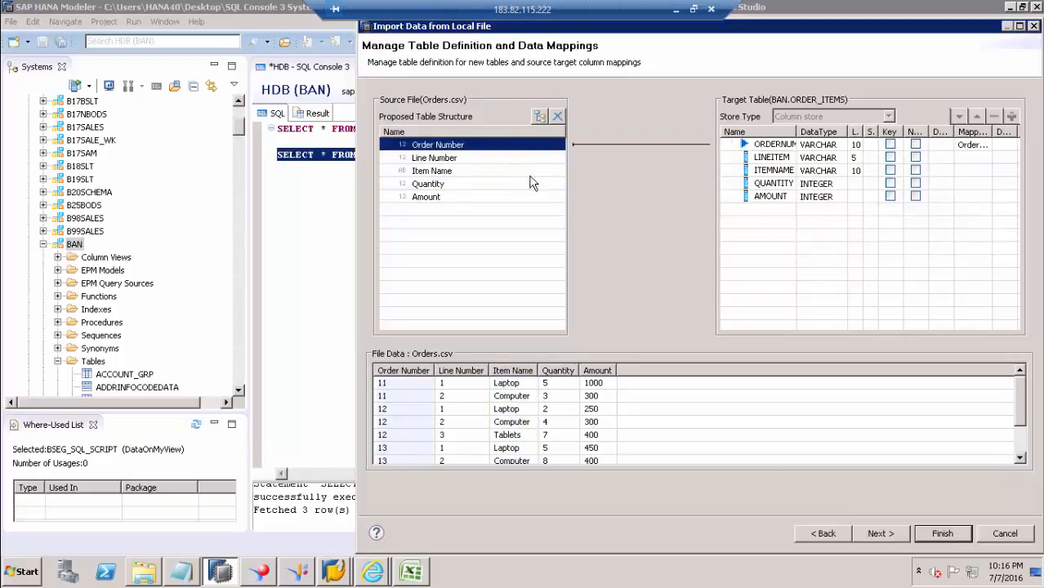
{"action": "left_click", "coordinate": [435, 157]}
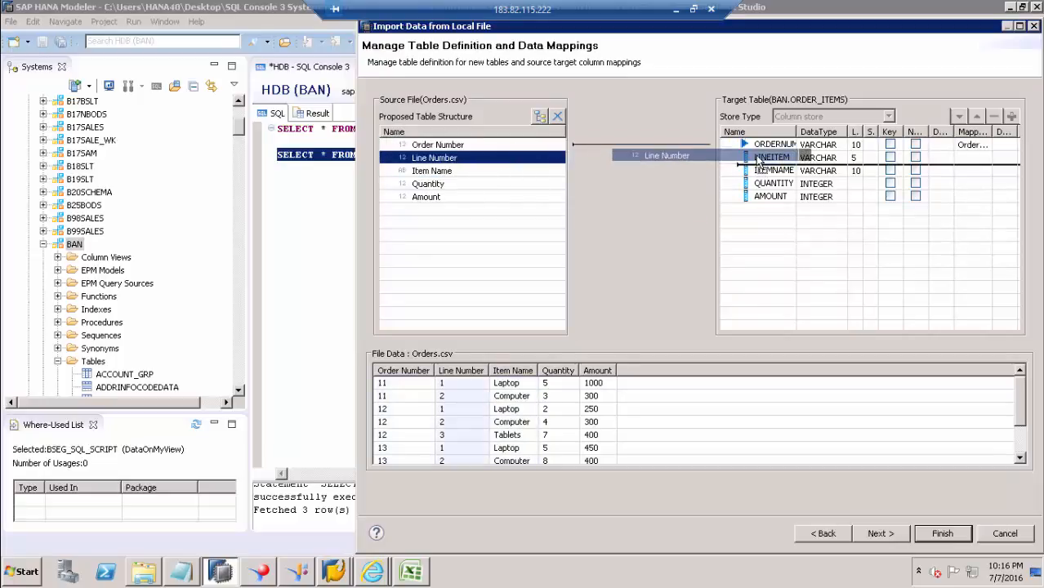
{"action": "left_click", "coordinate": [432, 171]}
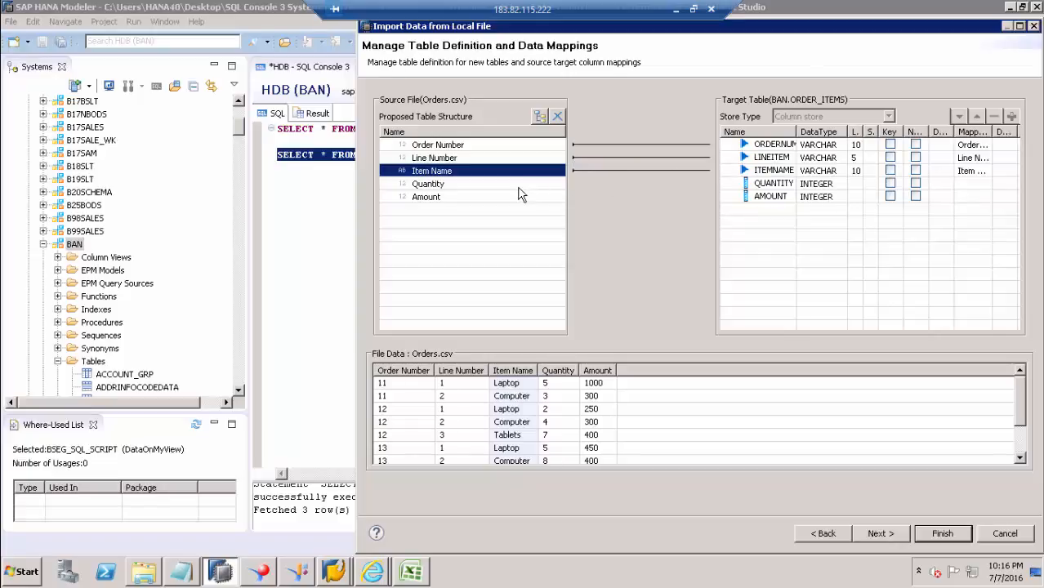
{"action": "left_click", "coordinate": [428, 183]}
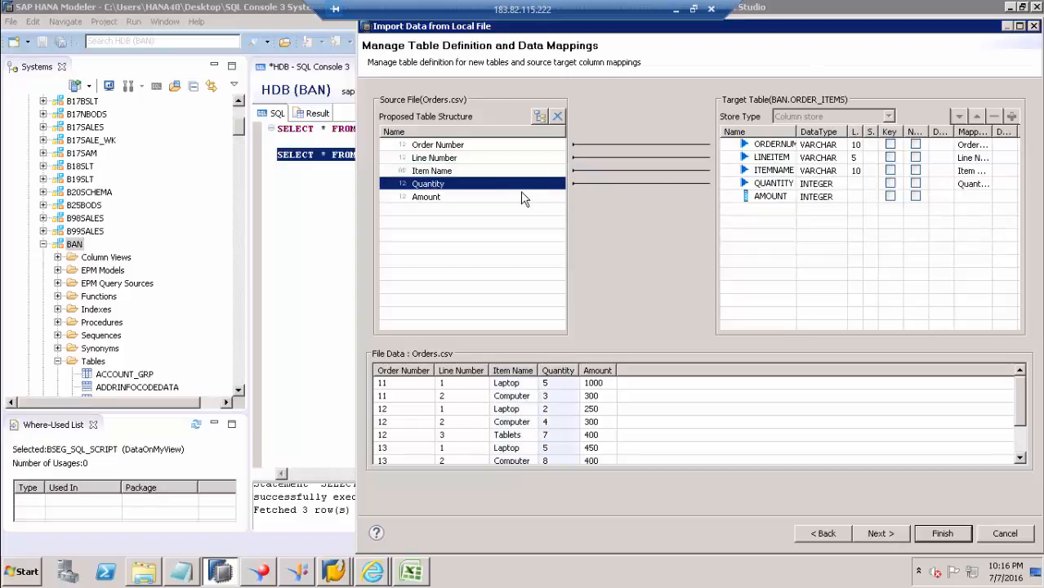
{"action": "left_click", "coordinate": [425, 196]}
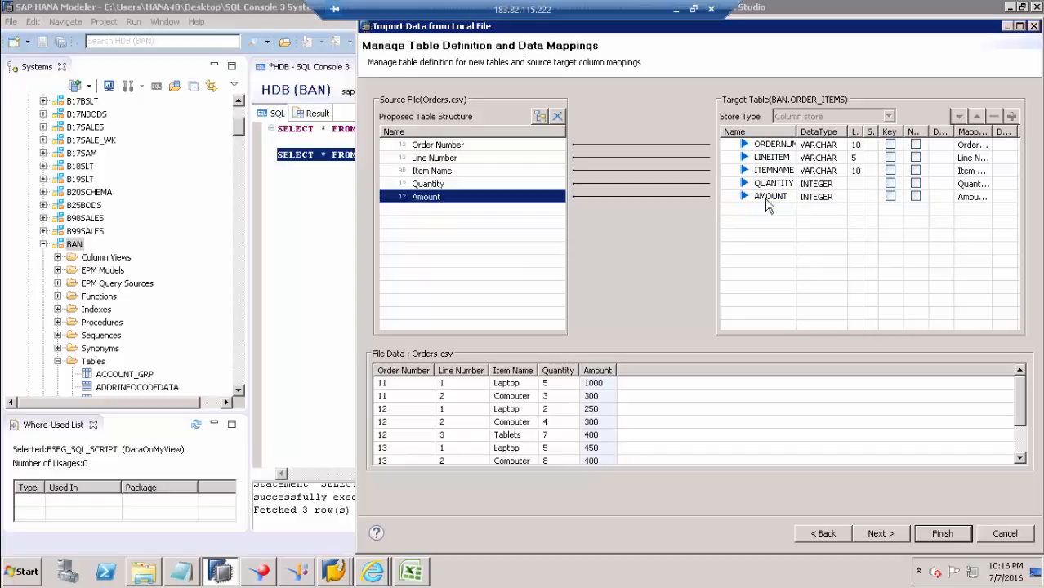
{"action": "left_click", "coordinate": [880, 533]}
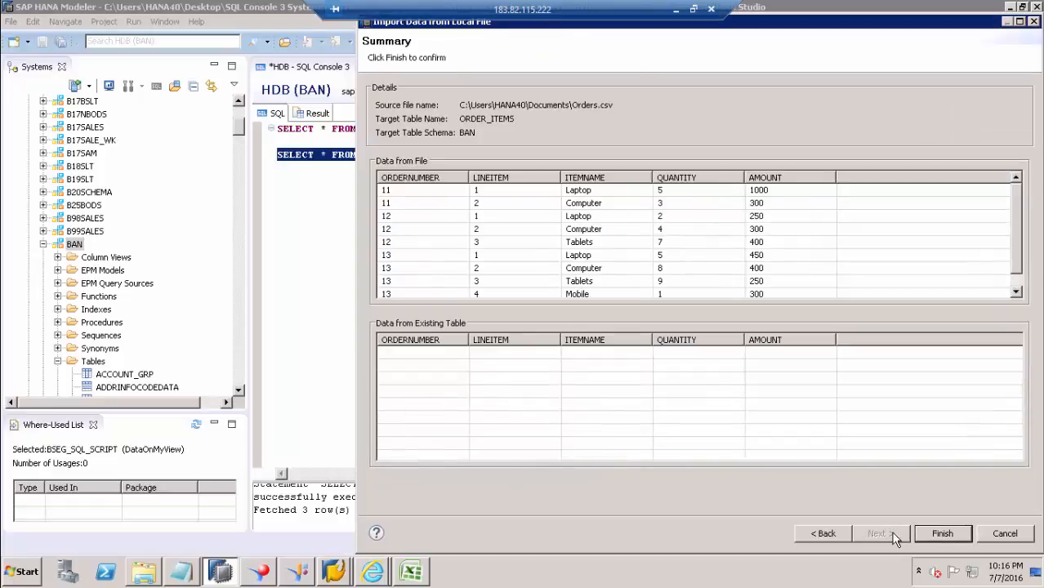
Step: Finish the import into BAN.ORDER_ITEMS and run SELECT * to fetch its nine rows
{"action": "left_click", "coordinate": [941, 532]}
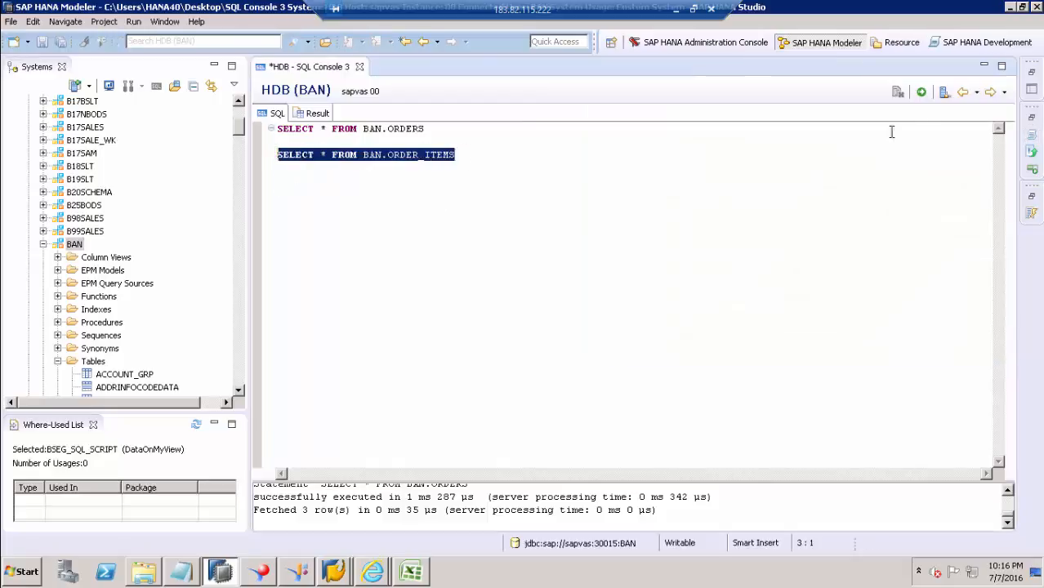
{"action": "left_click", "coordinate": [922, 91]}
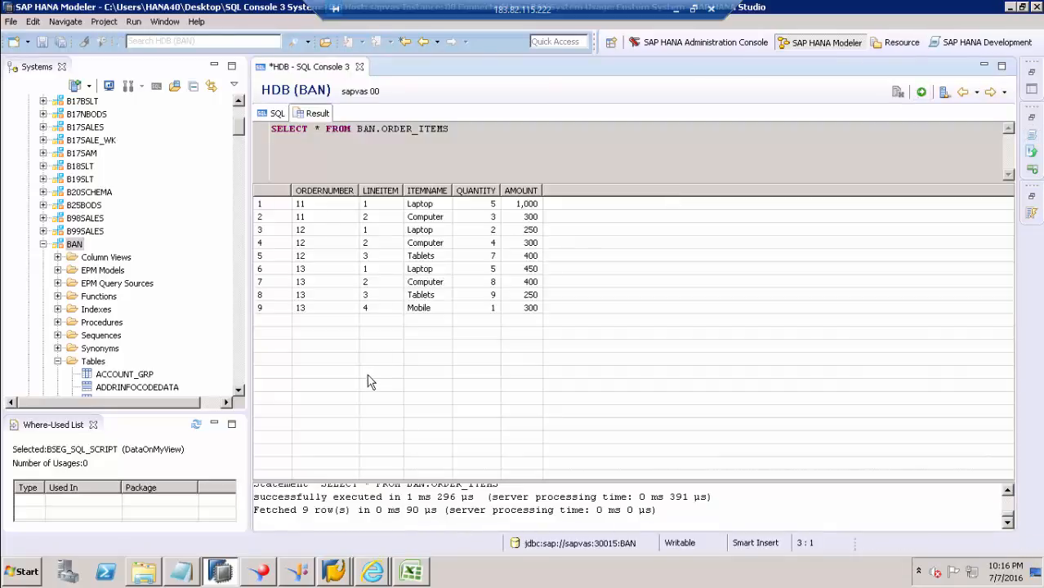
{"action": "mouse_move", "coordinate": [695, 387]}
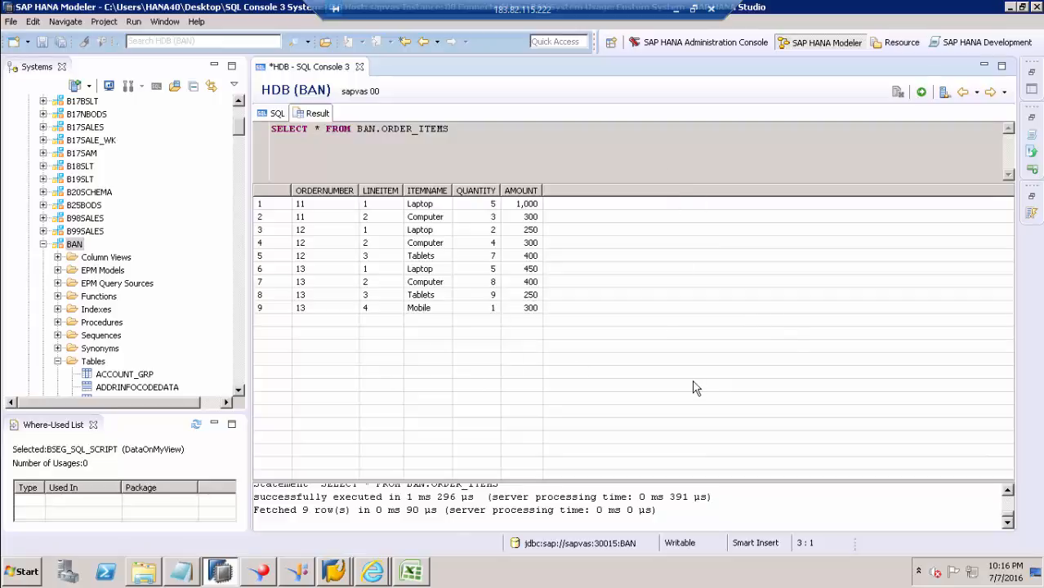